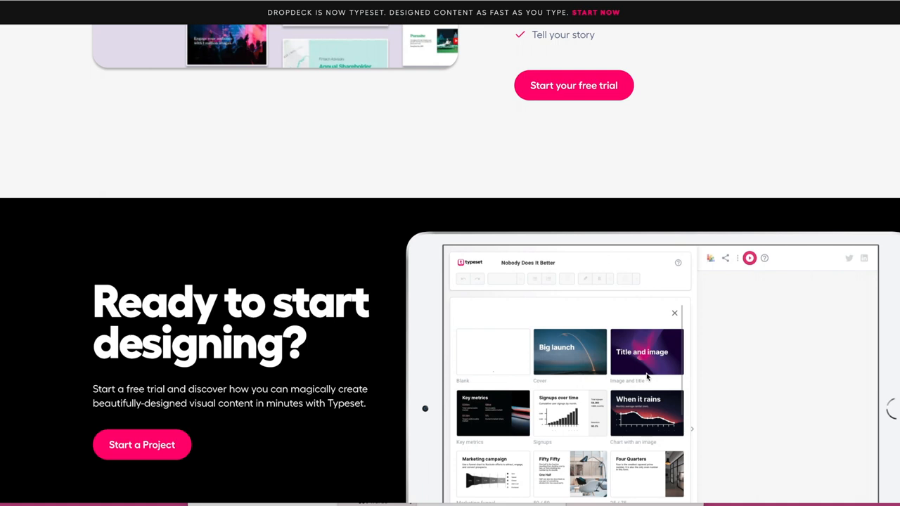
Step: Scroll through the Typeset marketing site's testimonials, hero section and AI designer overview
{"action": "scroll", "scroll_direction": "down", "scroll_amount": 3}
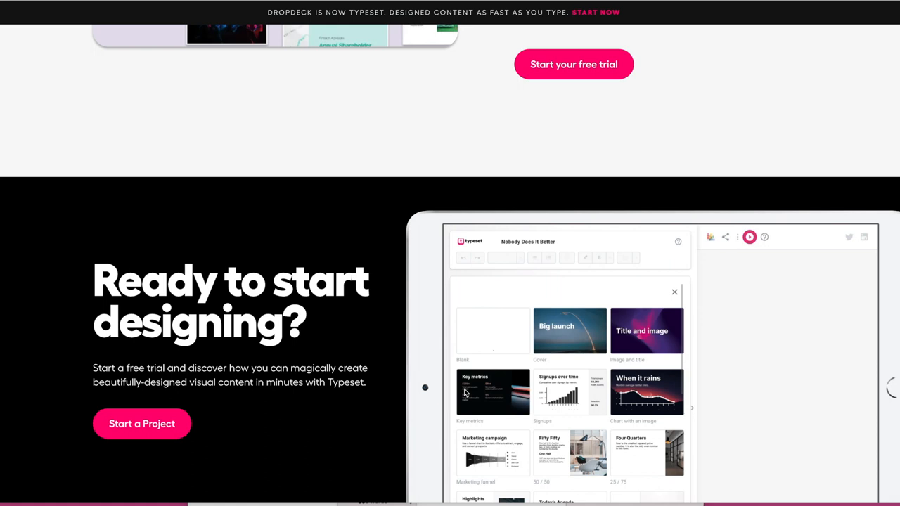
{"action": "scroll", "scroll_direction": "down", "scroll_amount": 3}
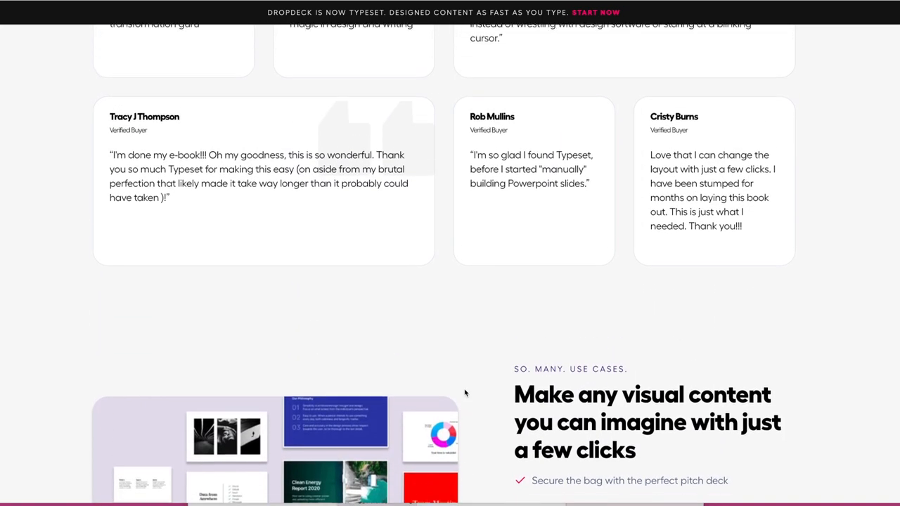
{"action": "scroll", "scroll_direction": "up", "scroll_amount": 3}
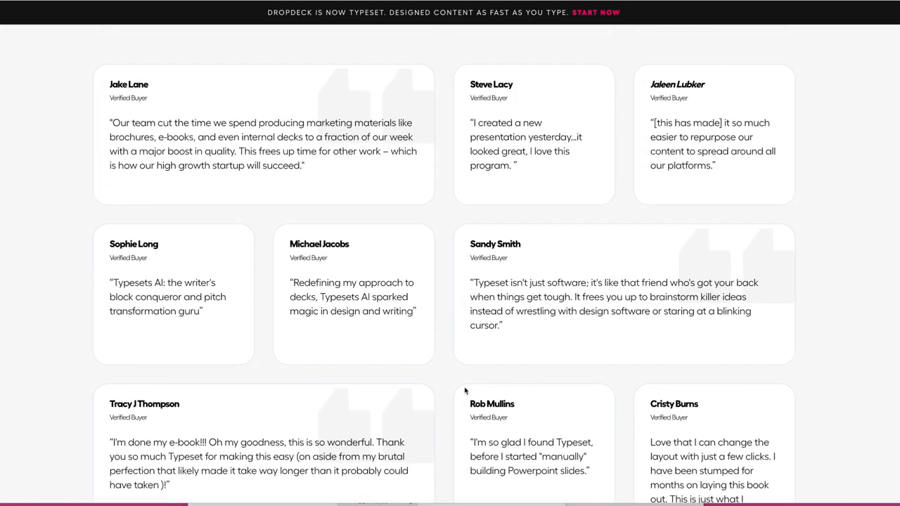
{"action": "scroll", "scroll_direction": "up", "scroll_amount": 3}
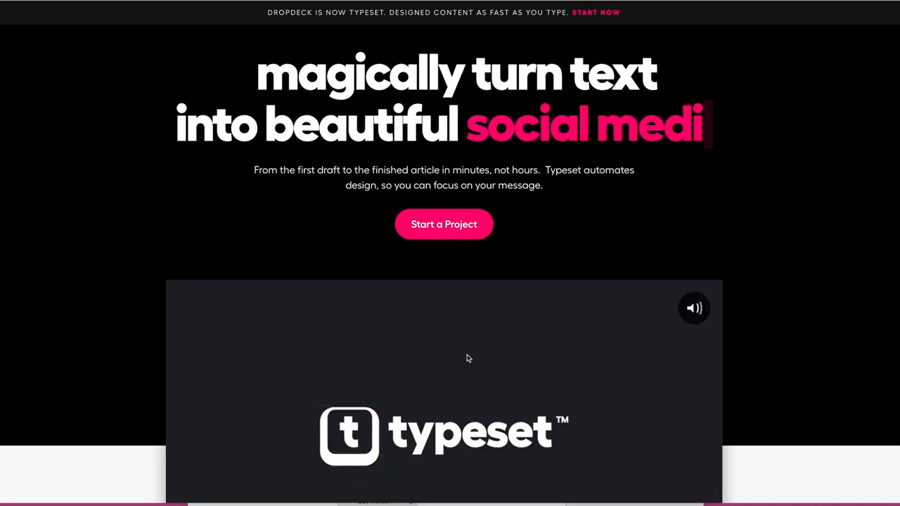
{"action": "scroll", "scroll_direction": "down", "scroll_amount": 3}
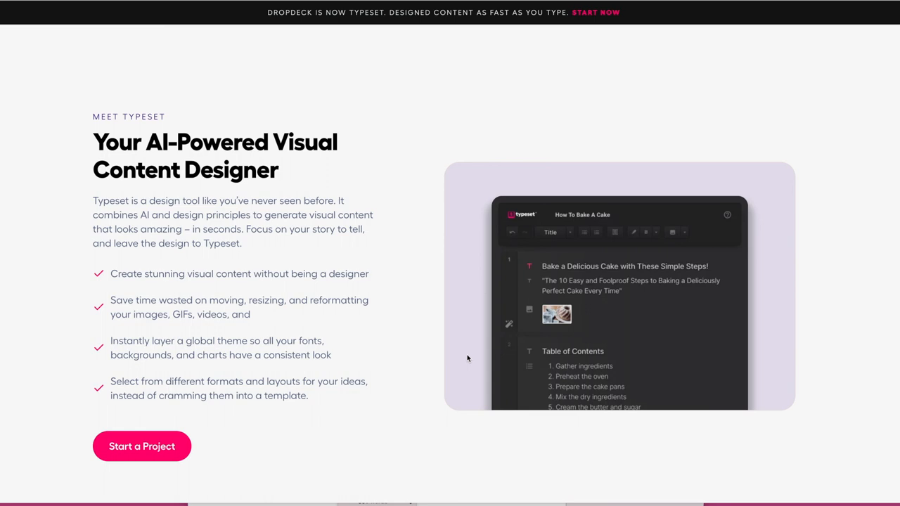
{"action": "mouse_move", "coordinate": [429, 377]}
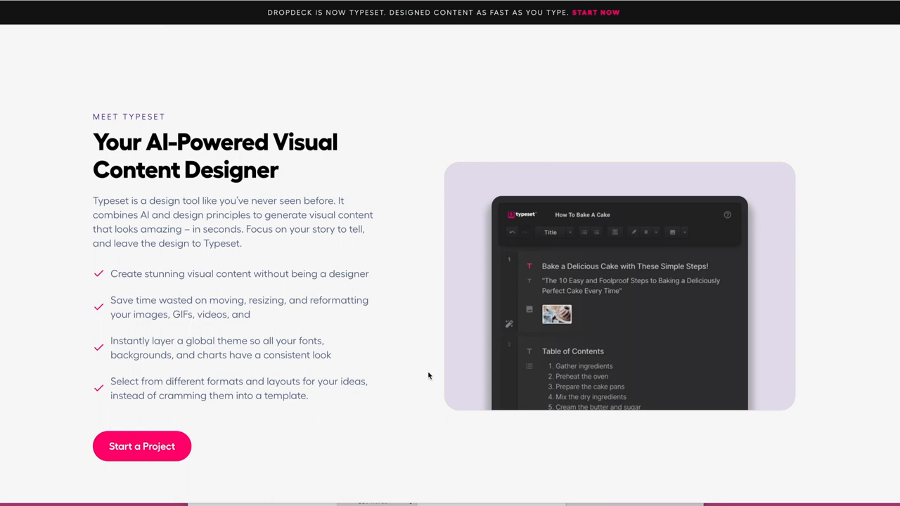
{"action": "mouse_move", "coordinate": [318, 249]}
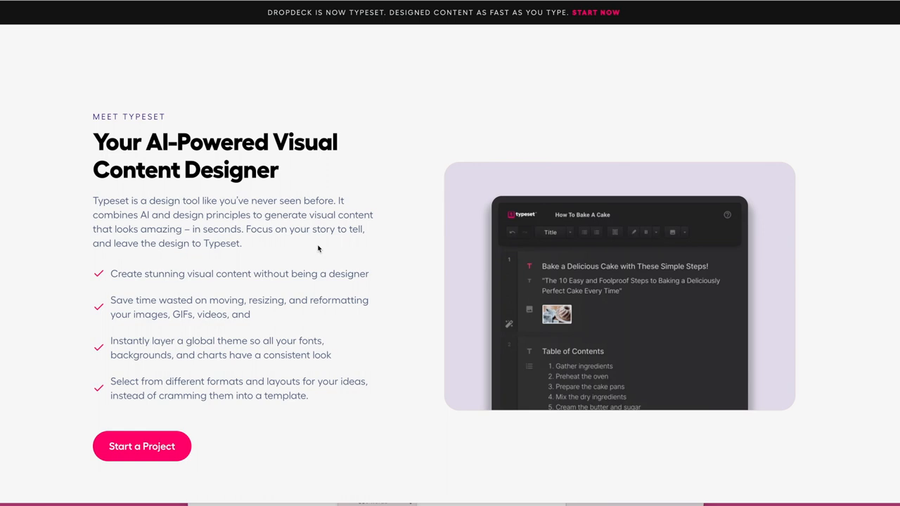
{"action": "mouse_move", "coordinate": [564, 73]}
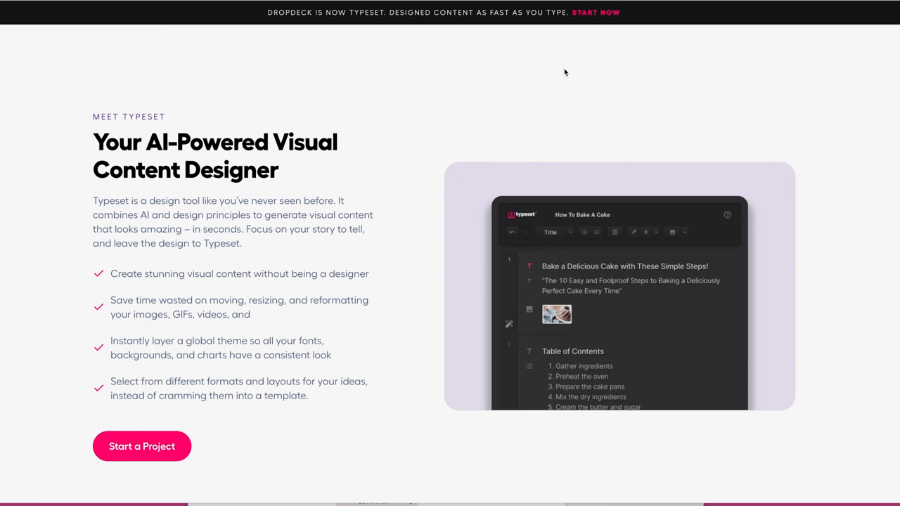
{"action": "mouse_move", "coordinate": [590, 38]}
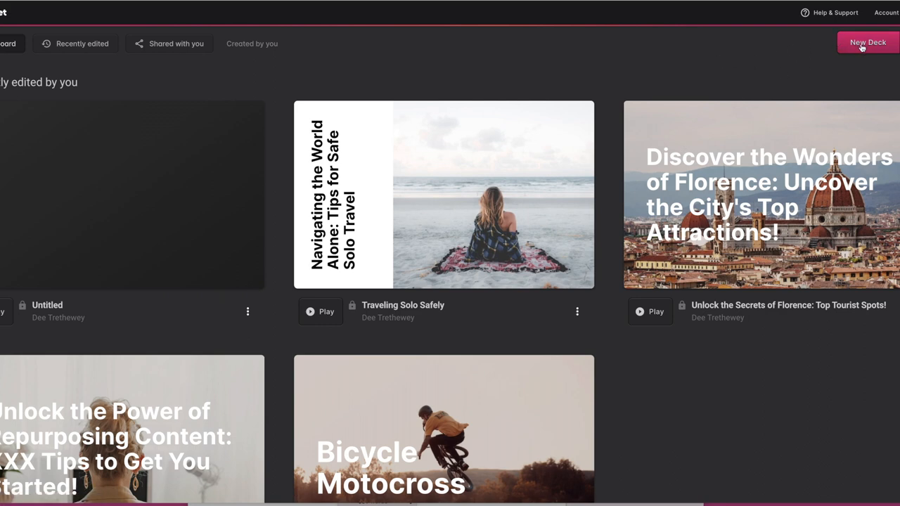
Step: Start a new deck and title its first slide 'Typeset Introduction'
{"action": "left_click", "coordinate": [866, 42]}
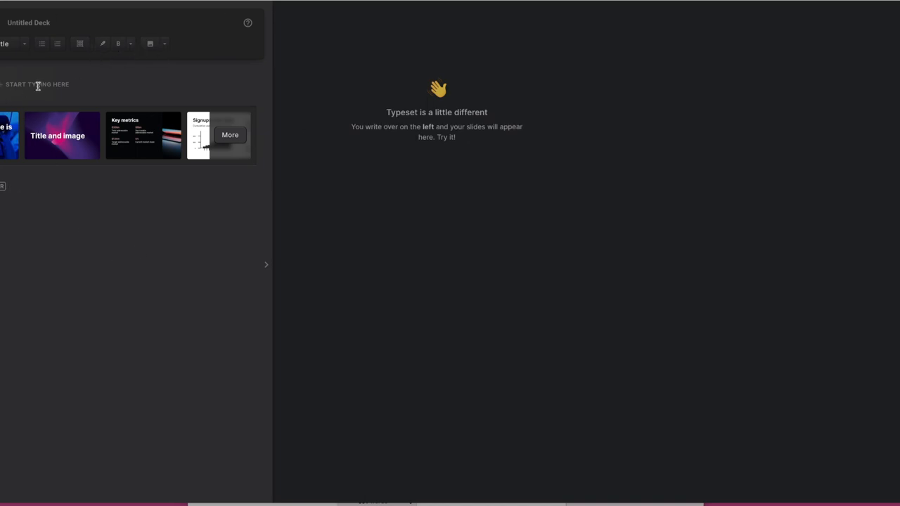
{"action": "mouse_move", "coordinate": [661, 135]}
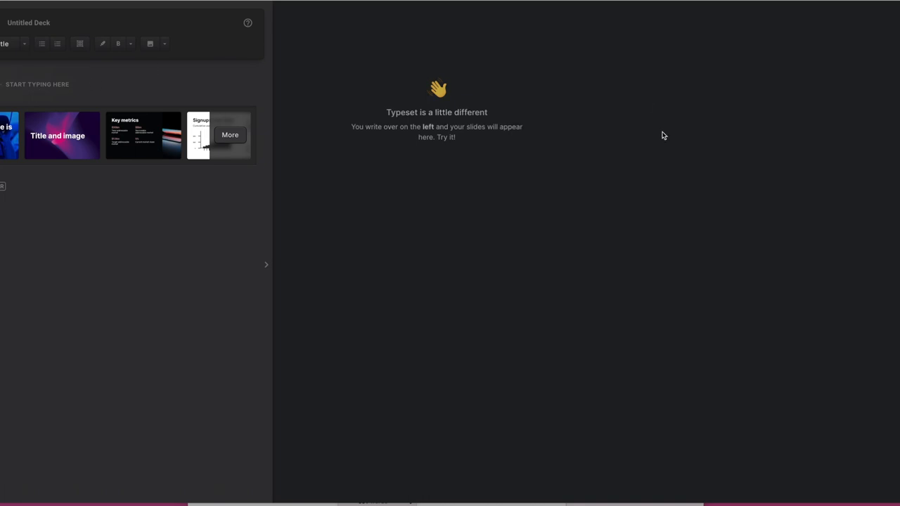
{"action": "mouse_move", "coordinate": [101, 85]}
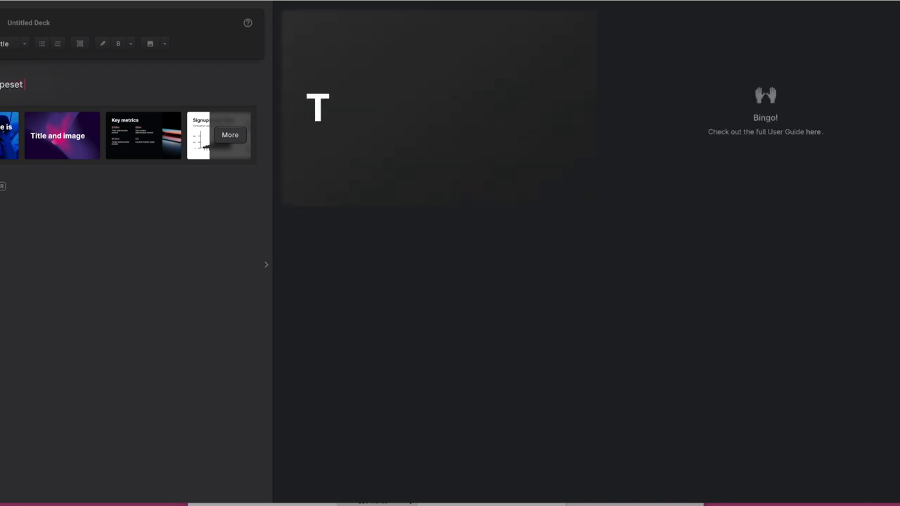
{"action": "type", "text": "Introduction"}
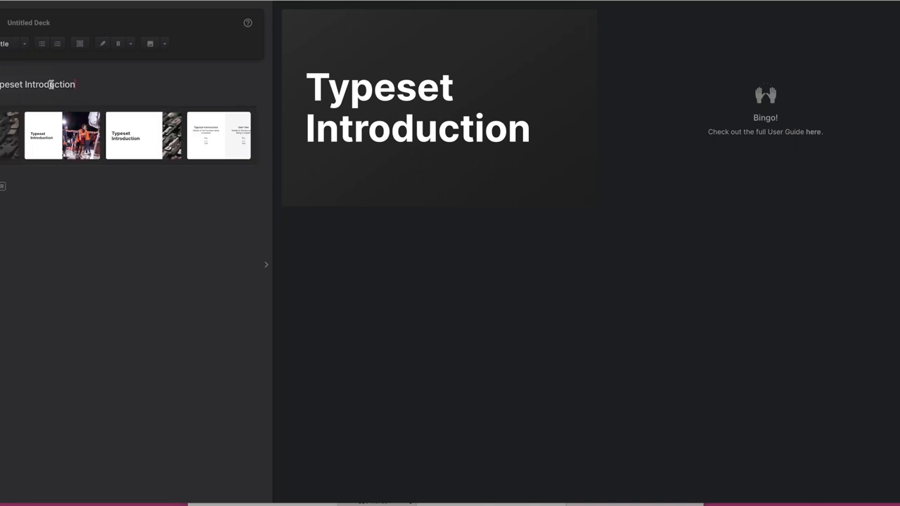
{"action": "mouse_move", "coordinate": [350, 127]}
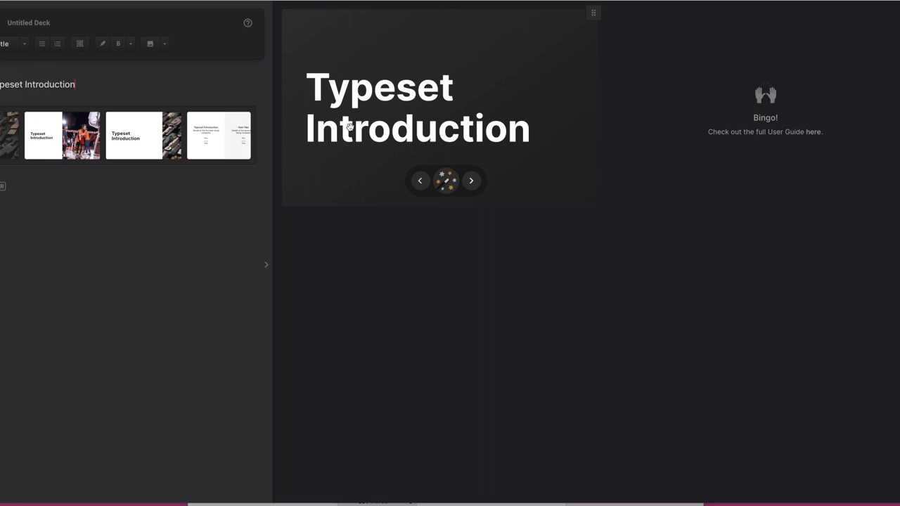
{"action": "mouse_move", "coordinate": [360, 141]}
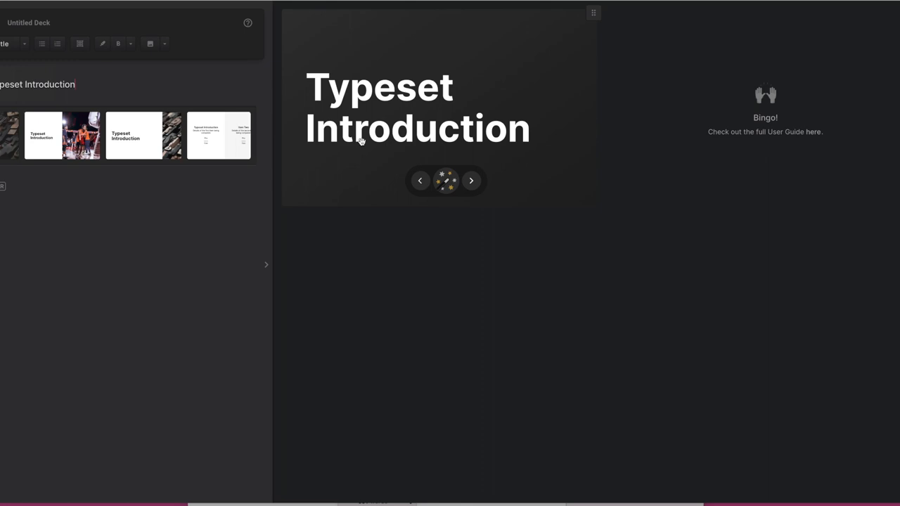
{"action": "mouse_move", "coordinate": [406, 116]}
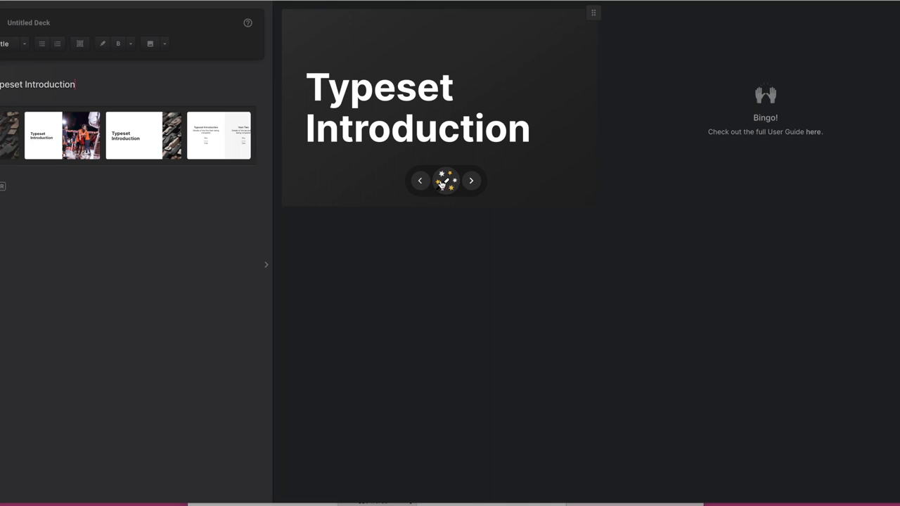
Step: Apply the white design variant with 'Typeset Introduction' centred in black
{"action": "left_click", "coordinate": [447, 180]}
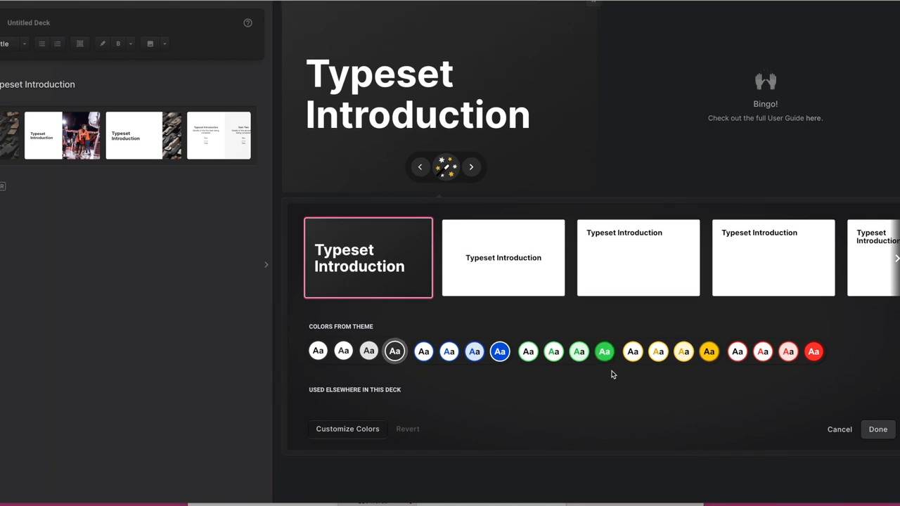
{"action": "mouse_move", "coordinate": [504, 264]}
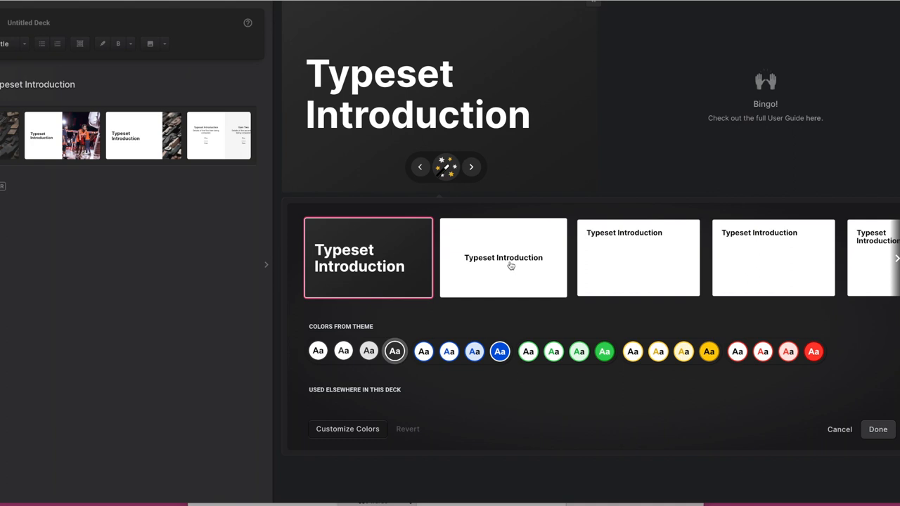
{"action": "left_click", "coordinate": [504, 257]}
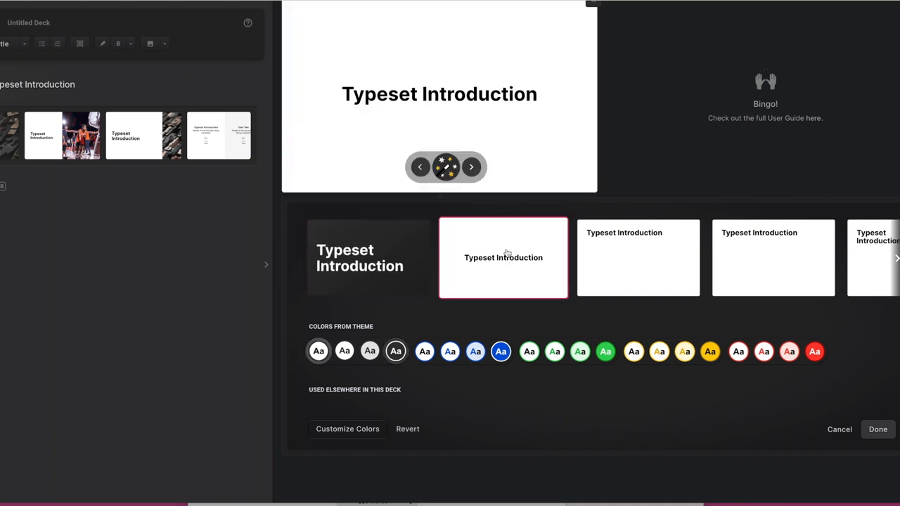
{"action": "mouse_move", "coordinate": [526, 256]}
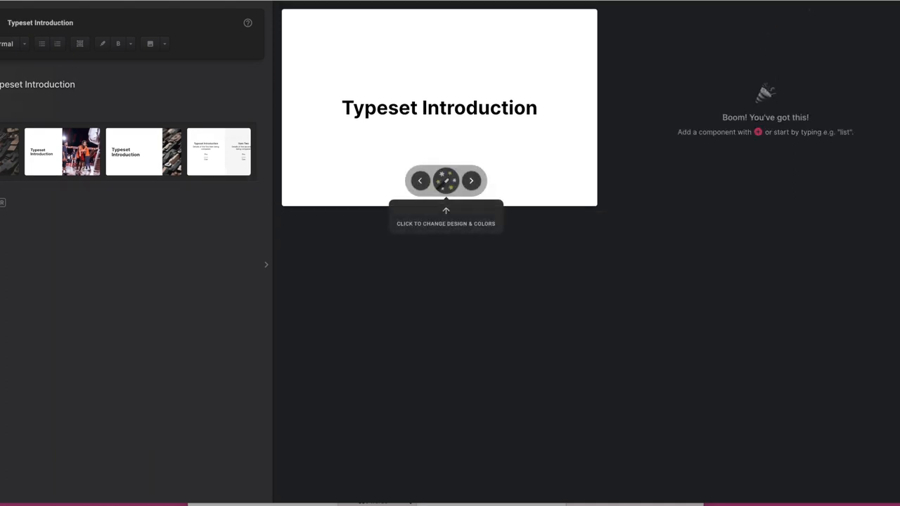
Step: Add a second slide reading 'Welcome to Typeset' and set the line to Normal style
{"action": "type", "text": "/br"}
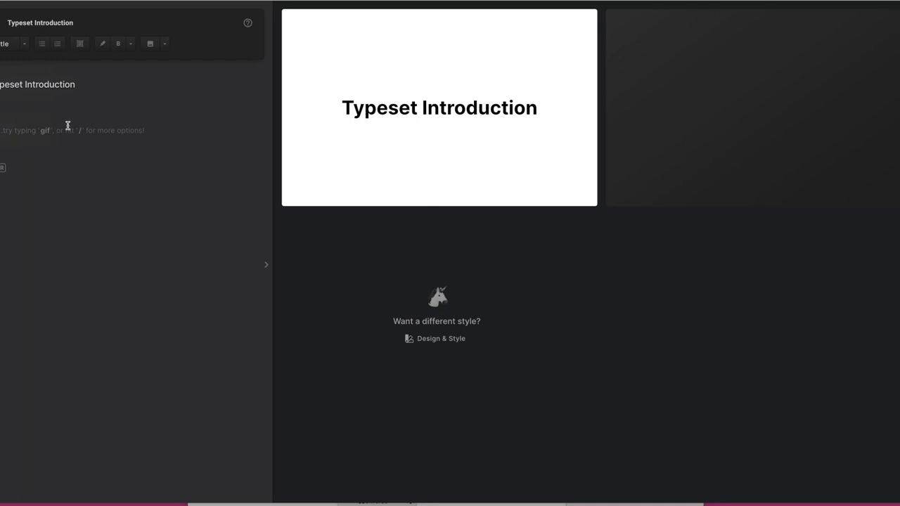
{"action": "mouse_move", "coordinate": [67, 130]}
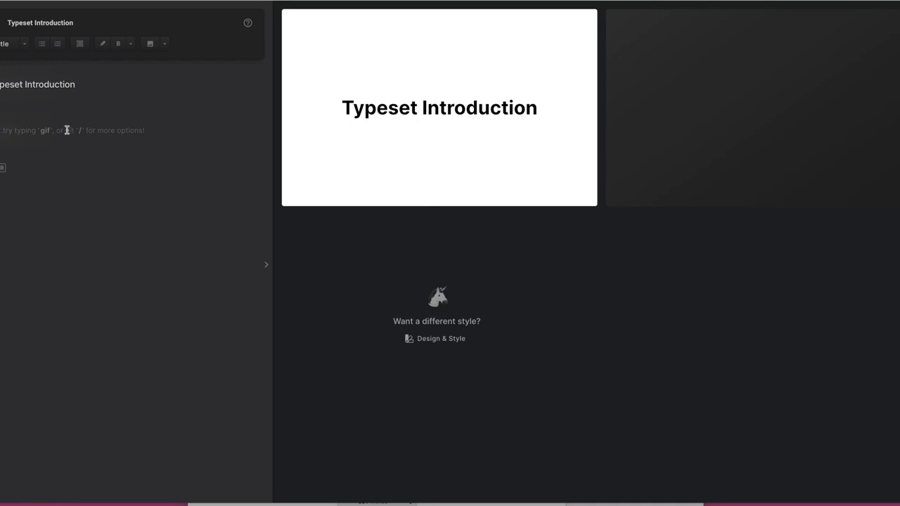
{"action": "type", "text": "Welcome to"}
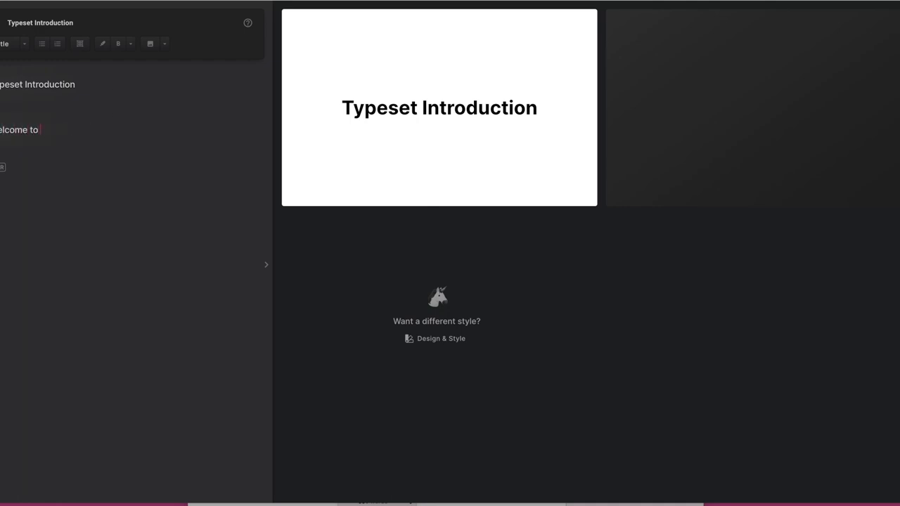
{"action": "type", "text": "Typese"}
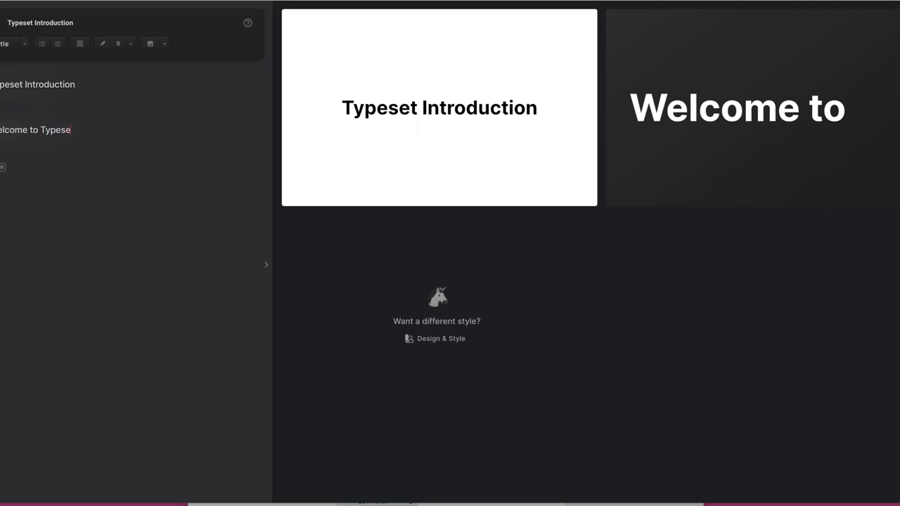
{"action": "type", "text": "t"}
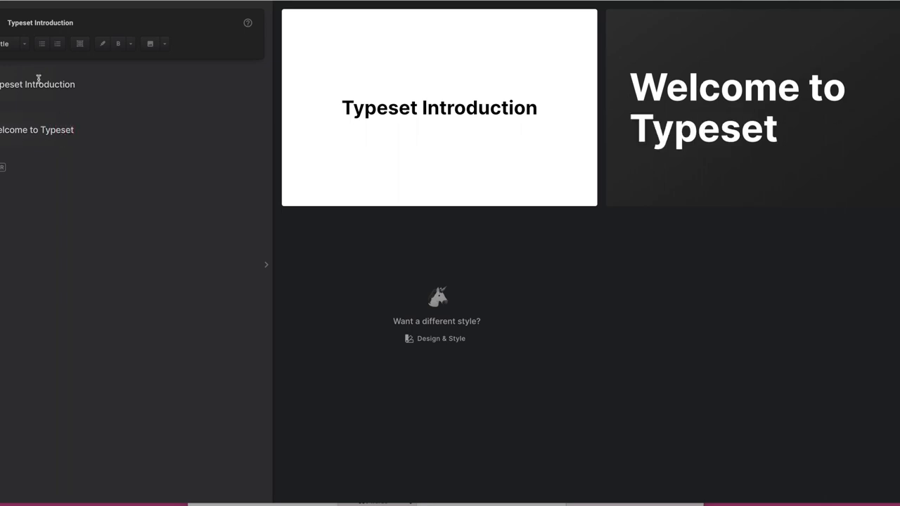
{"action": "left_click", "coordinate": [11, 43]}
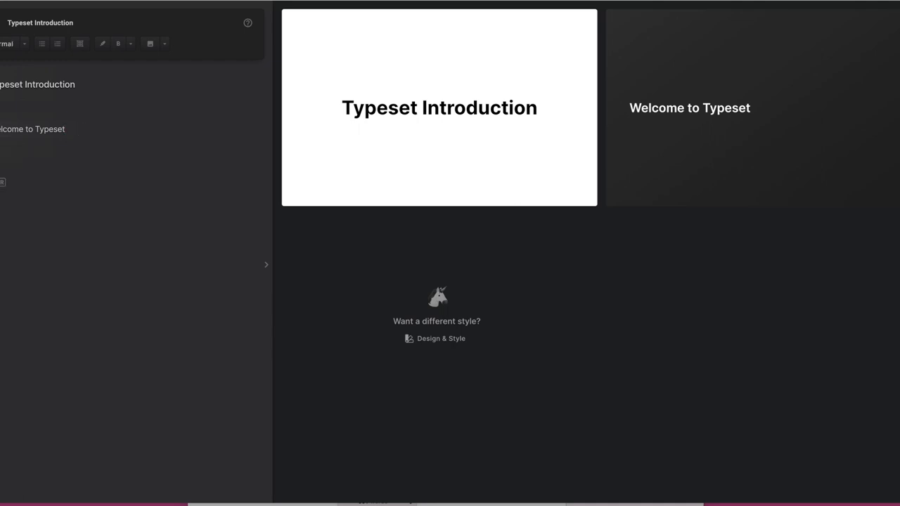
{"action": "mouse_move", "coordinate": [70, 62]}
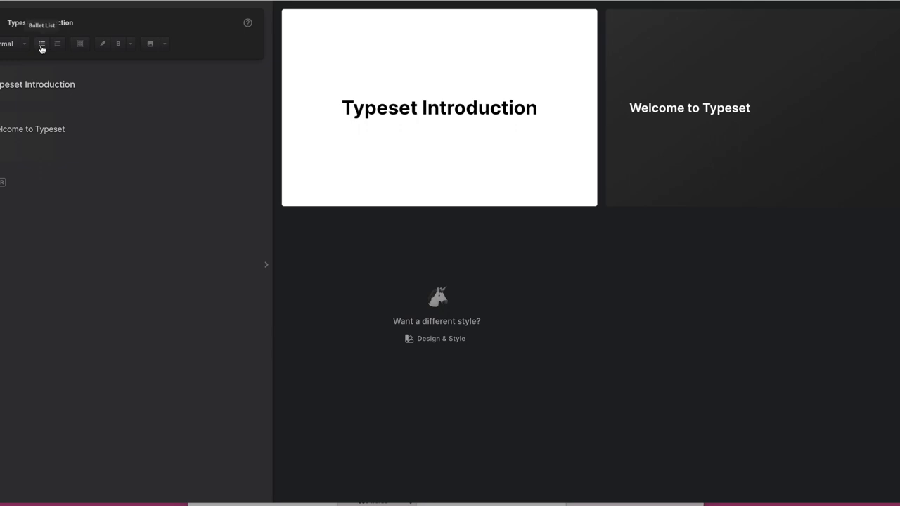
Step: Add bullets 'How to get started' and 'How to create your first presentation' under the heading
{"action": "left_click", "coordinate": [42, 44]}
{"action": "type", "text": "How to get started"}
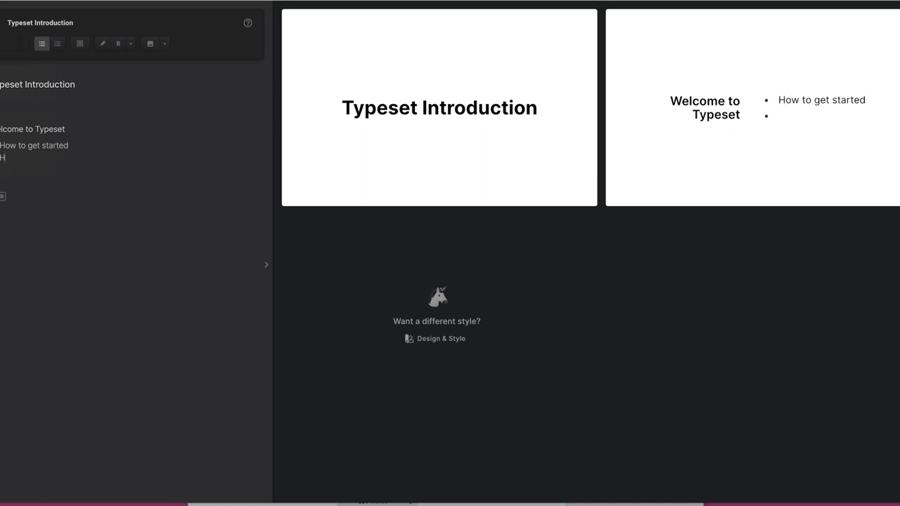
{"action": "type", "text": "ow to create your first"}
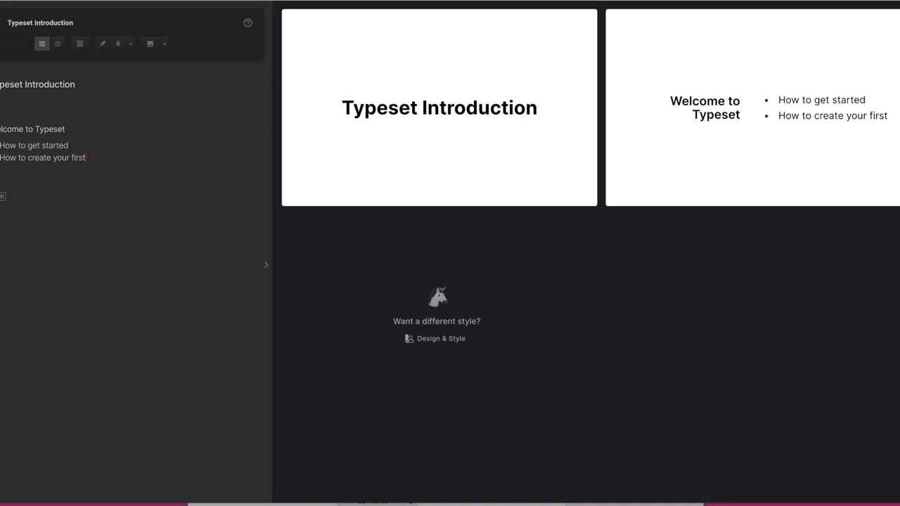
{"action": "type", "text": "pore"}
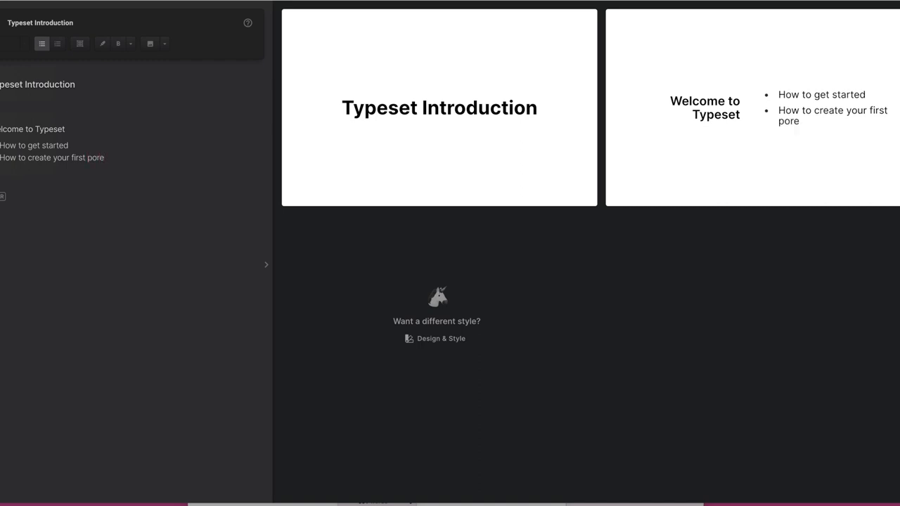
{"action": "type", "text": "presentat"}
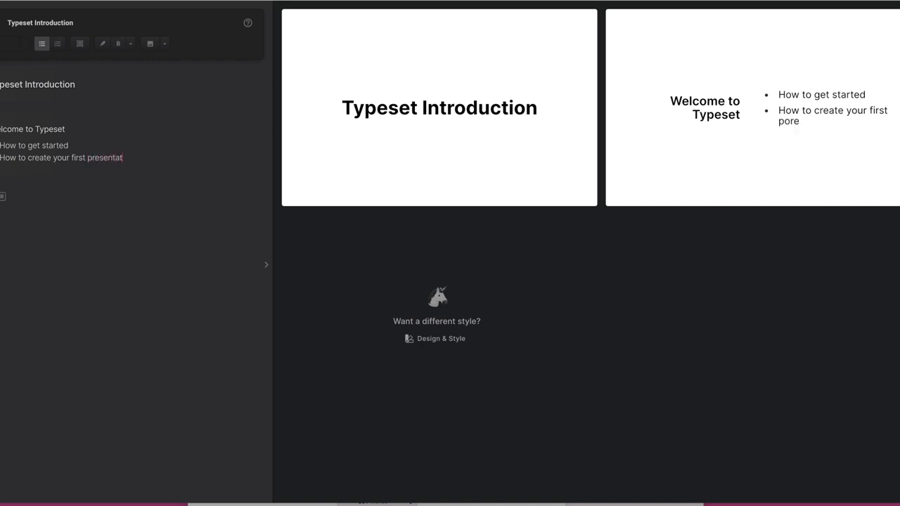
{"action": "type", "text": "ion"}
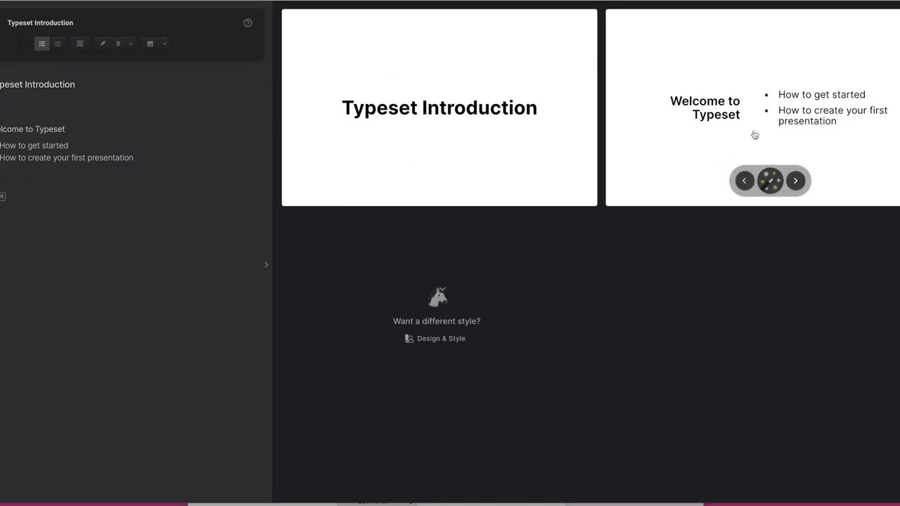
{"action": "mouse_move", "coordinate": [789, 90]}
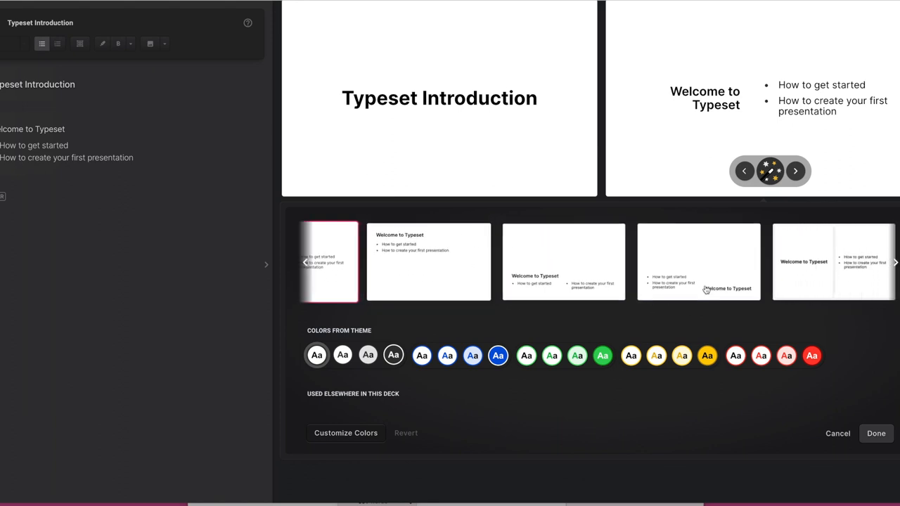
Step: Use the title-beside-bullets layout and add the Unsplash neon sign photo found via 'welcome'
{"action": "left_click", "coordinate": [832, 262]}
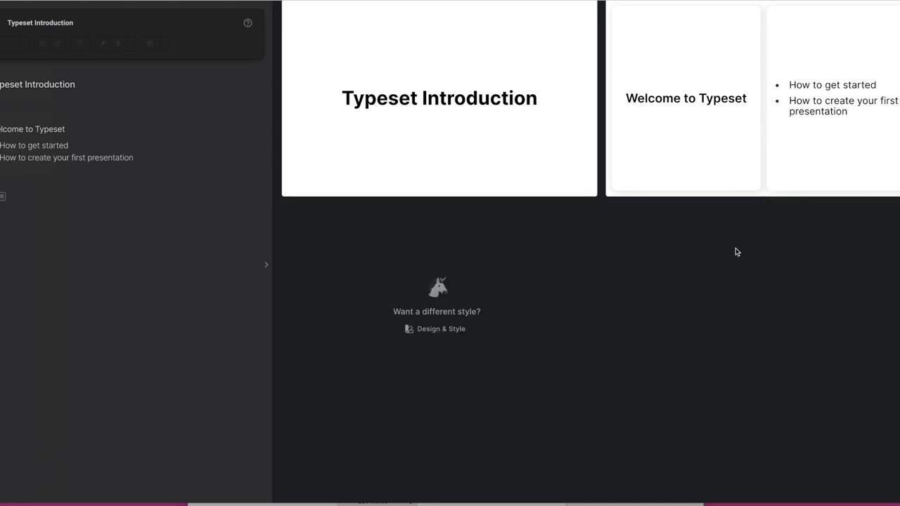
{"action": "mouse_move", "coordinate": [247, 248]}
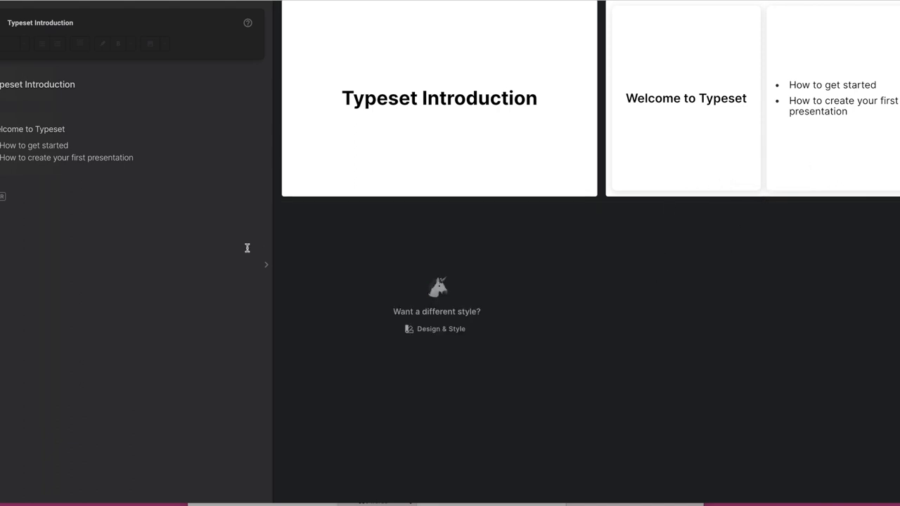
{"action": "mouse_move", "coordinate": [107, 134]}
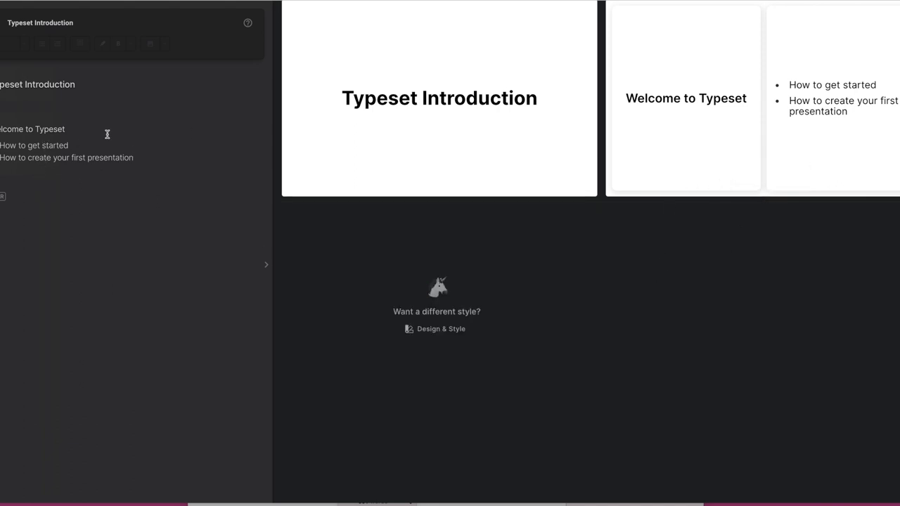
{"action": "mouse_move", "coordinate": [138, 154]}
{"action": "type", "text": "w"}
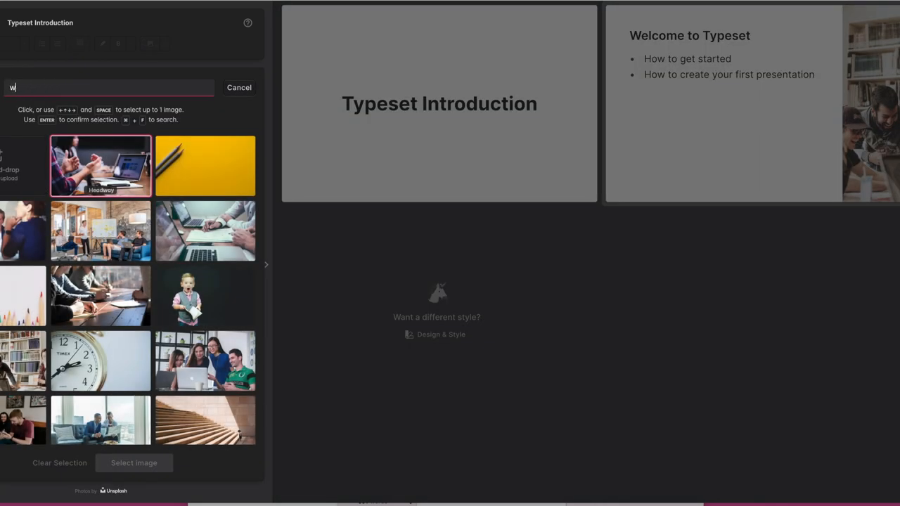
{"action": "type", "text": "elcome"}
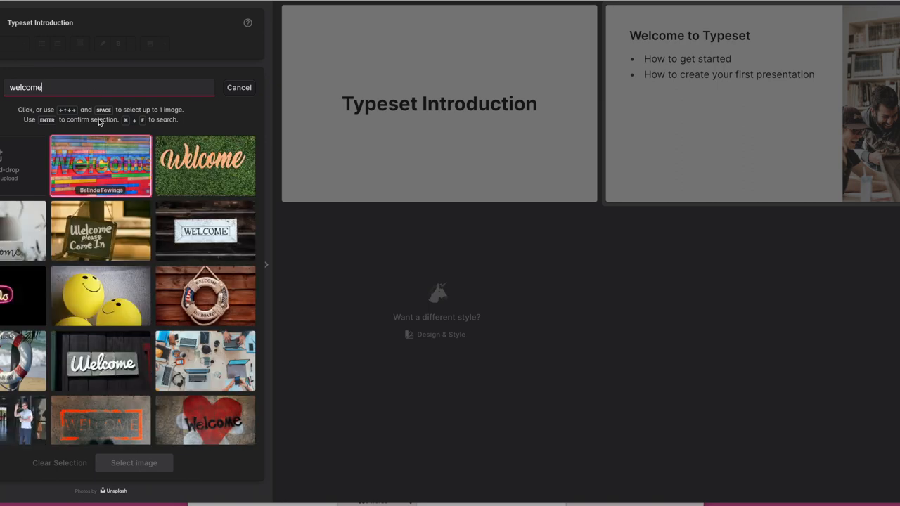
{"action": "mouse_move", "coordinate": [101, 296]}
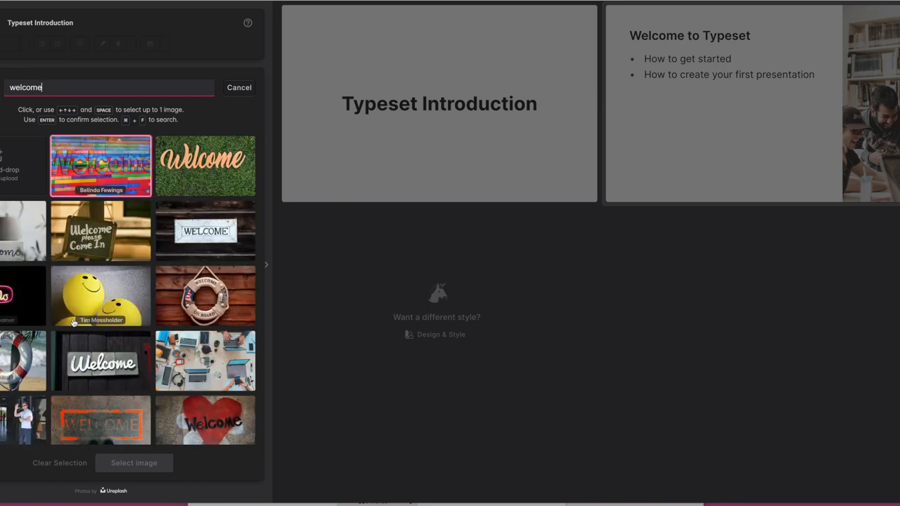
{"action": "scroll", "scroll_direction": "down", "scroll_amount": 3}
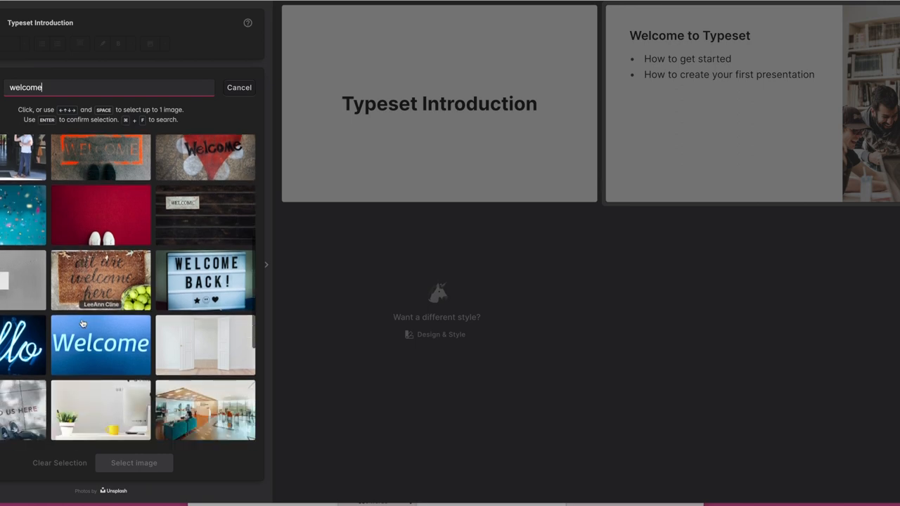
{"action": "scroll", "scroll_direction": "down", "scroll_amount": 3}
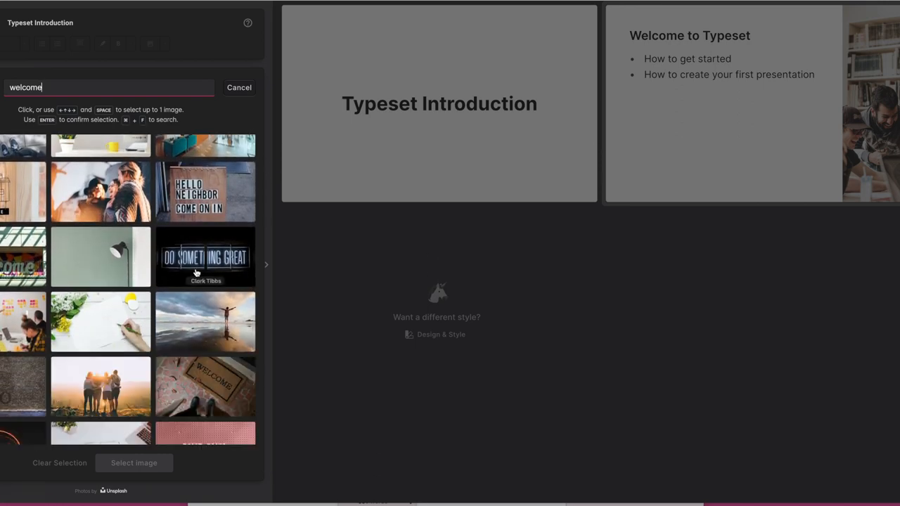
{"action": "left_click", "coordinate": [205, 256]}
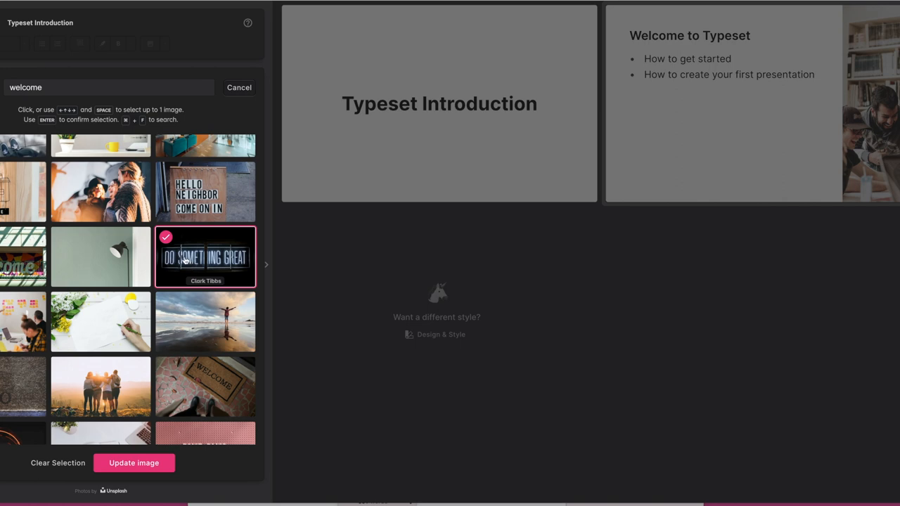
{"action": "mouse_move", "coordinate": [134, 462]}
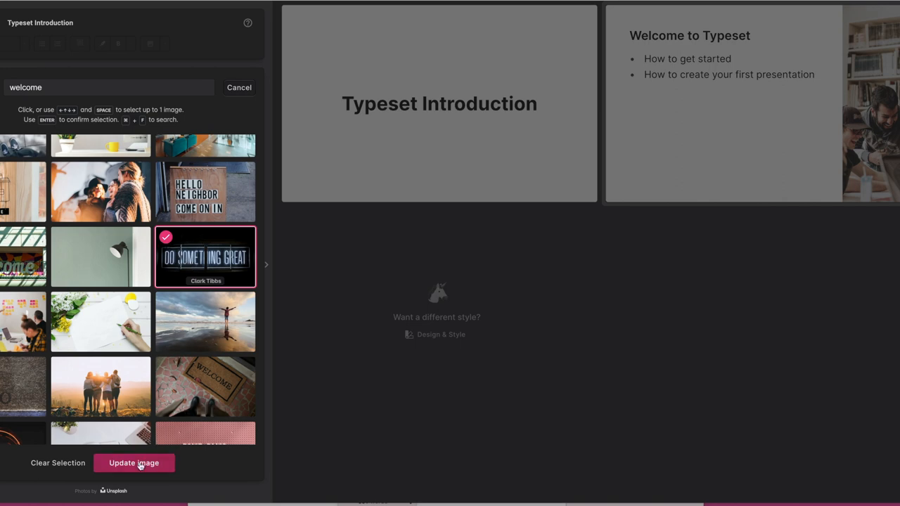
{"action": "left_click", "coordinate": [134, 463]}
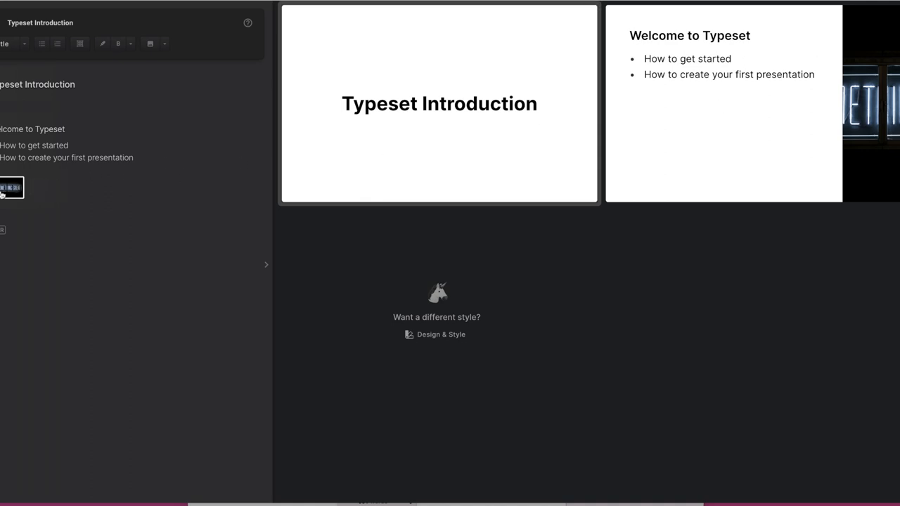
{"action": "mouse_move", "coordinate": [7, 190]}
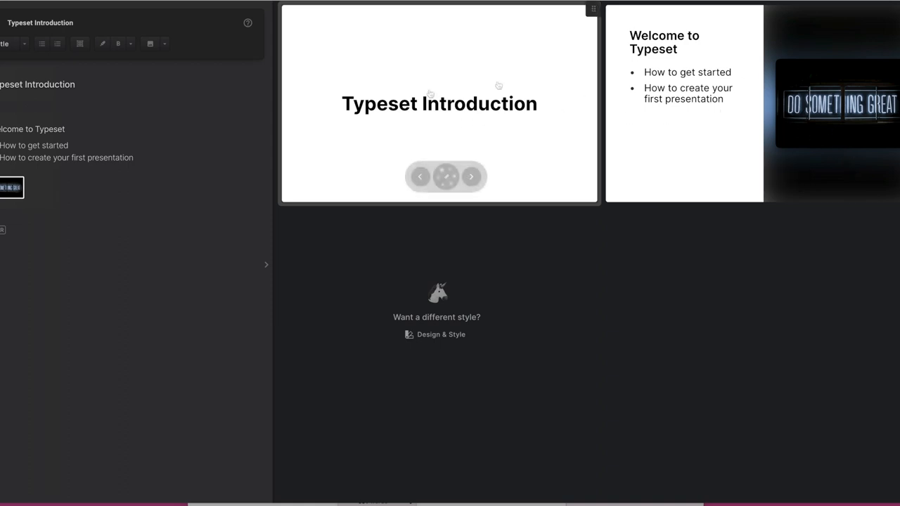
{"action": "mouse_move", "coordinate": [709, 101]}
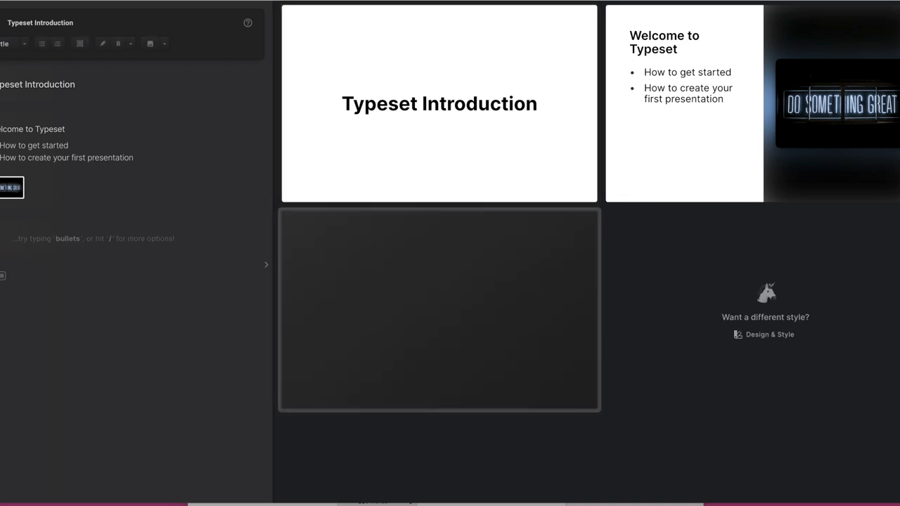
{"action": "mouse_move", "coordinate": [39, 284]}
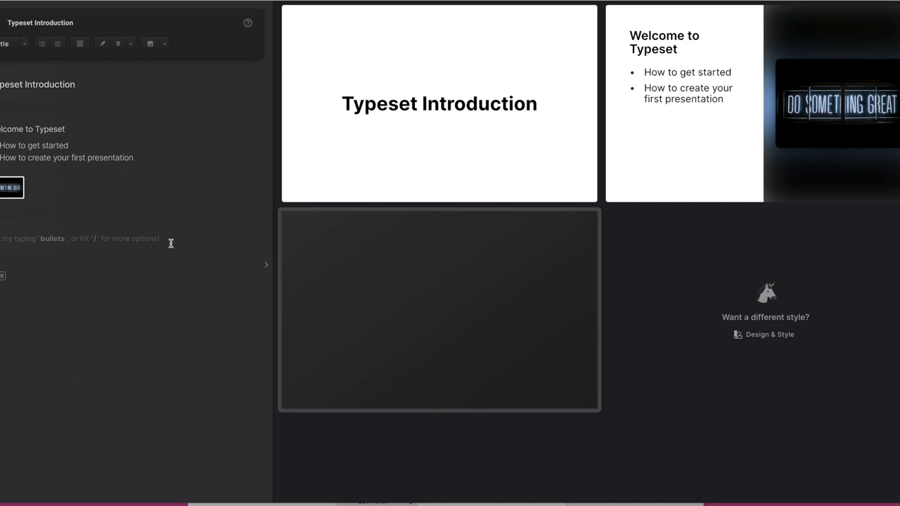
{"action": "mouse_move", "coordinate": [168, 238]}
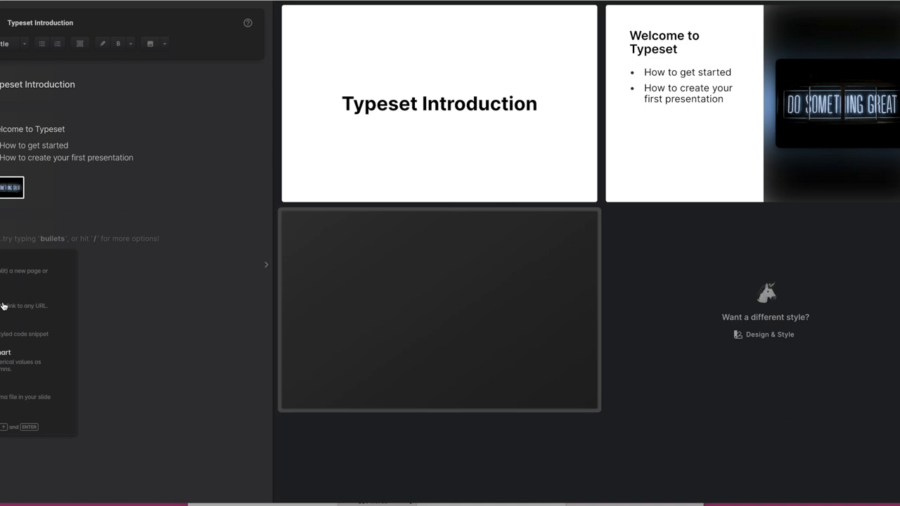
{"action": "mouse_move", "coordinate": [3, 333]}
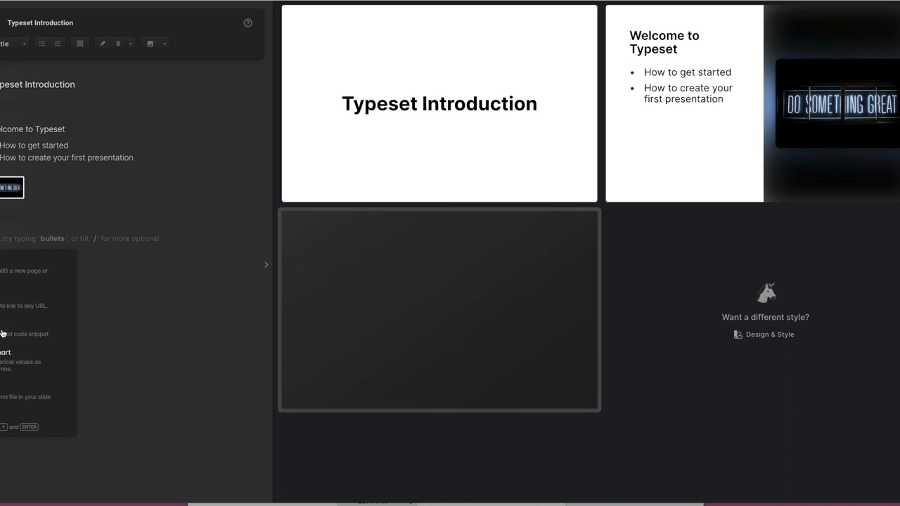
{"action": "scroll", "scroll_direction": "down", "scroll_amount": 3}
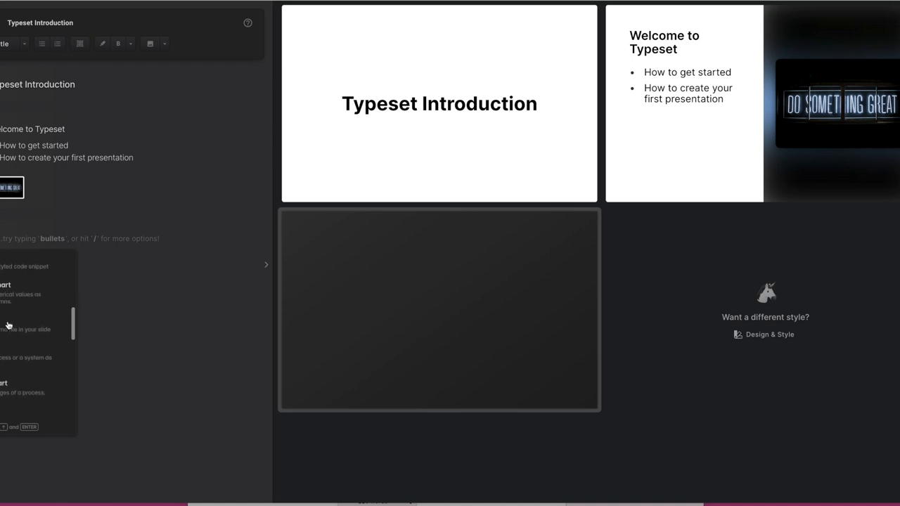
{"action": "scroll", "scroll_direction": "down", "scroll_amount": 3}
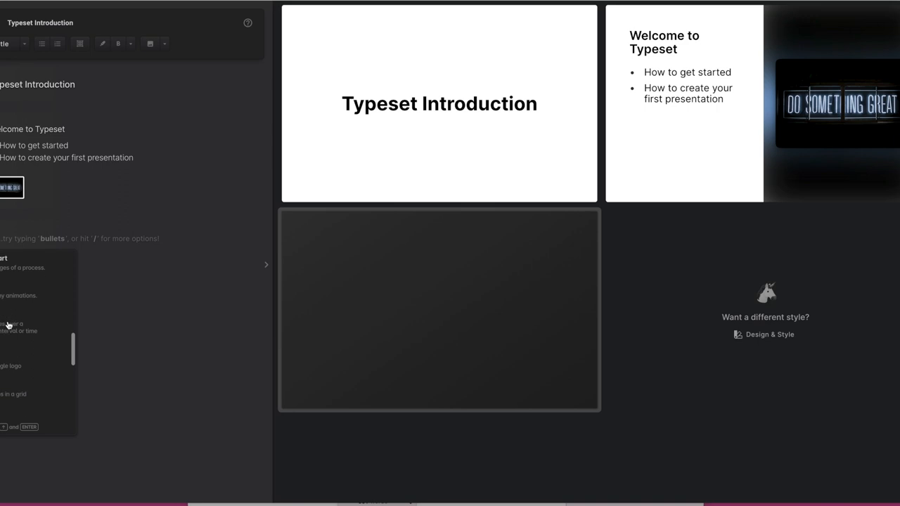
{"action": "scroll", "scroll_direction": "down", "scroll_amount": 3}
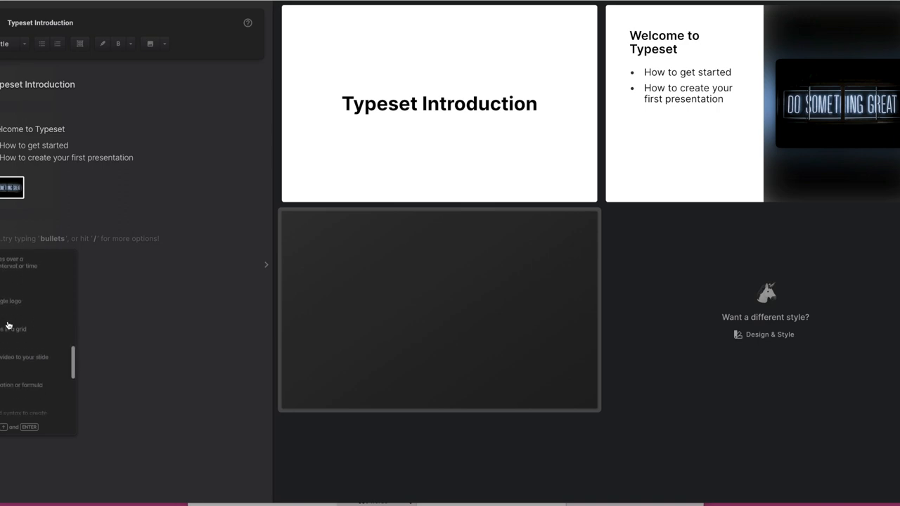
{"action": "scroll", "scroll_direction": "down", "scroll_amount": 3}
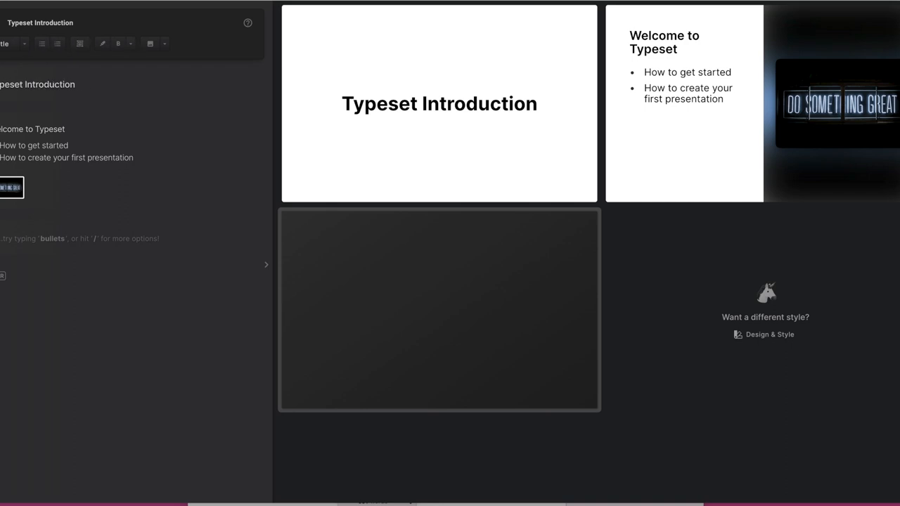
Step: Set the third slide's block to Quote and write 'Typeset is awesome!'
{"action": "left_click", "coordinate": [11, 44]}
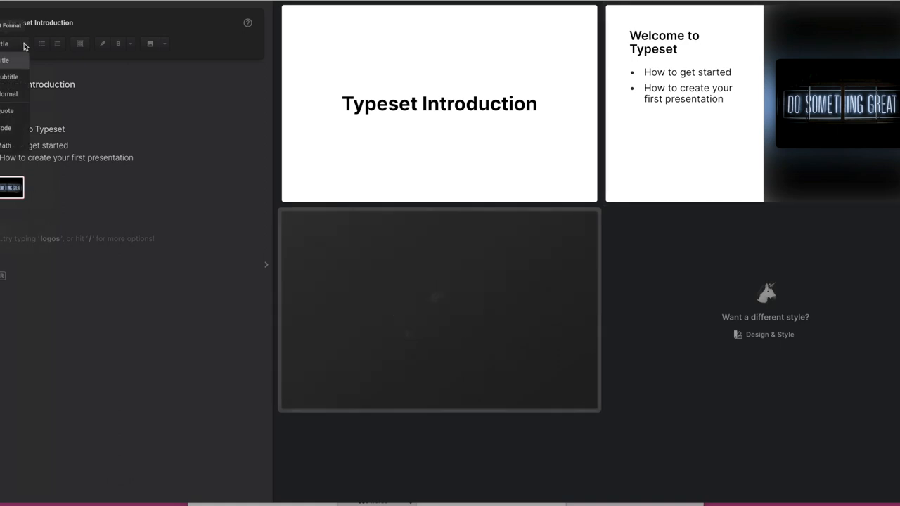
{"action": "mouse_move", "coordinate": [7, 70]}
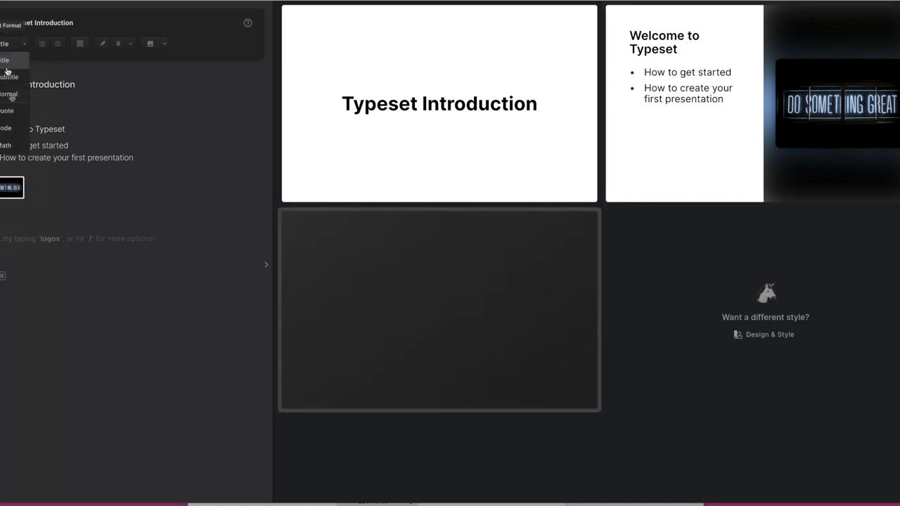
{"action": "mouse_move", "coordinate": [7, 109]}
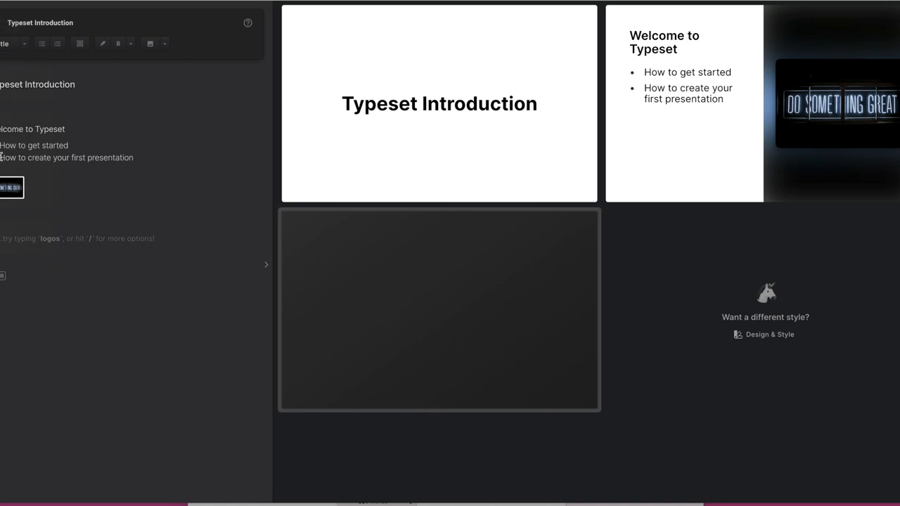
{"action": "left_click", "coordinate": [14, 43]}
{"action": "type", "text": "oes"}
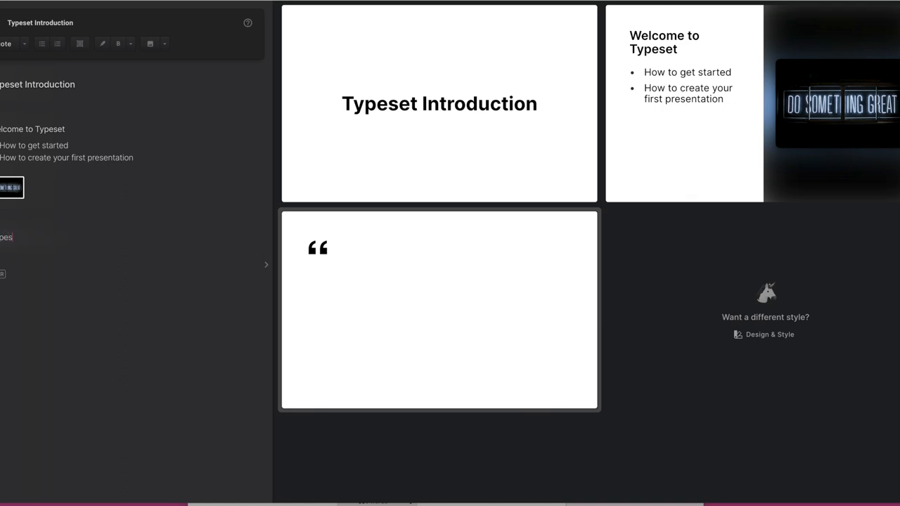
{"action": "type", "text": "Typeset is"}
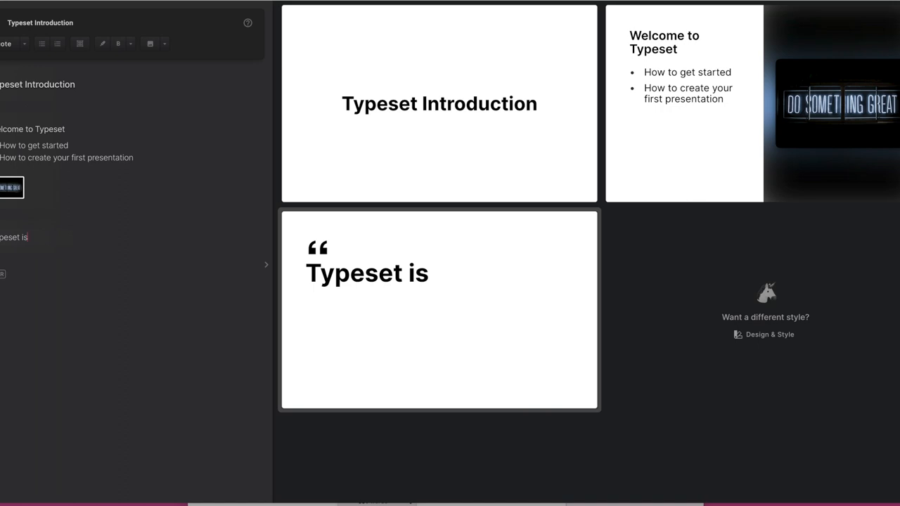
{"action": "type", "text": "awesome!"}
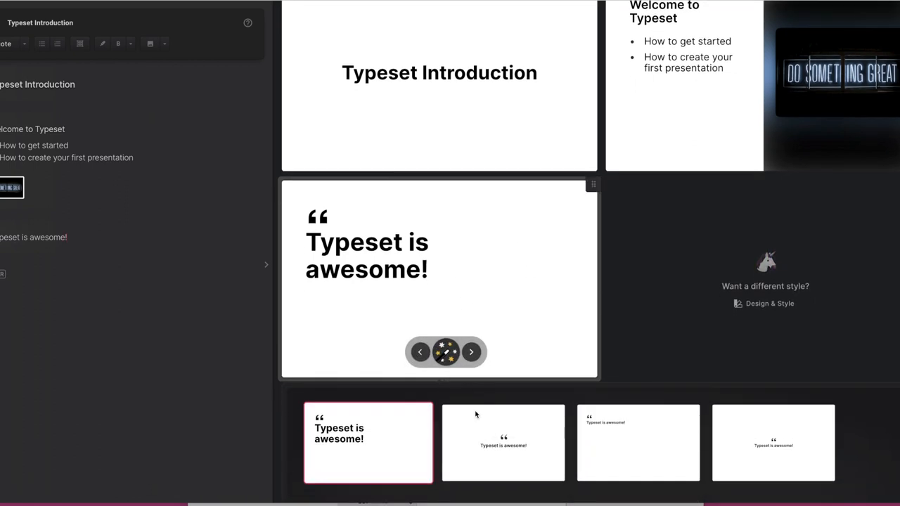
Step: Apply the centred quote layout with the quote mark above the text, then dismiss suggestions
{"action": "left_click", "coordinate": [504, 443]}
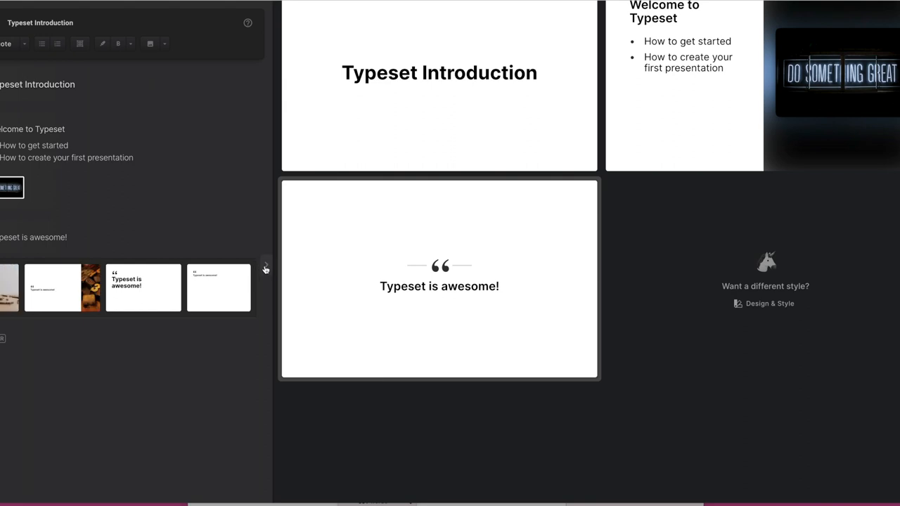
{"action": "left_click", "coordinate": [264, 265]}
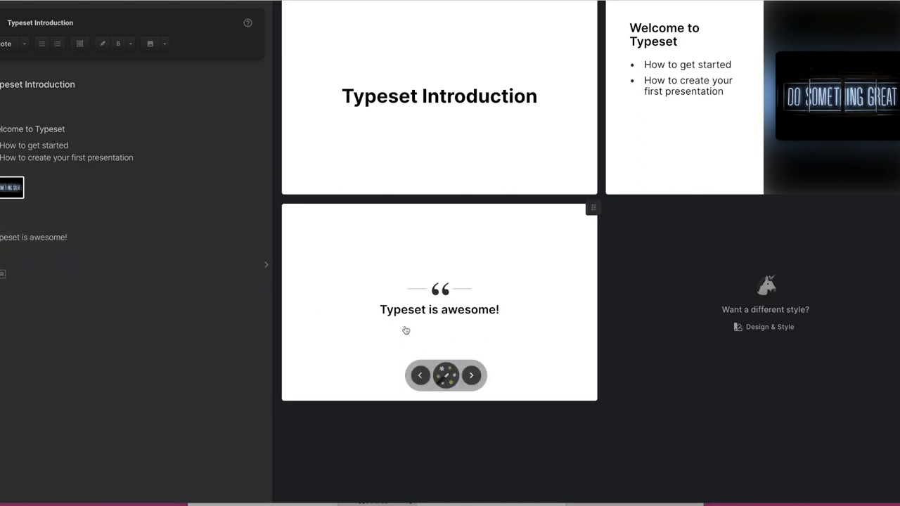
{"action": "mouse_move", "coordinate": [698, 434]}
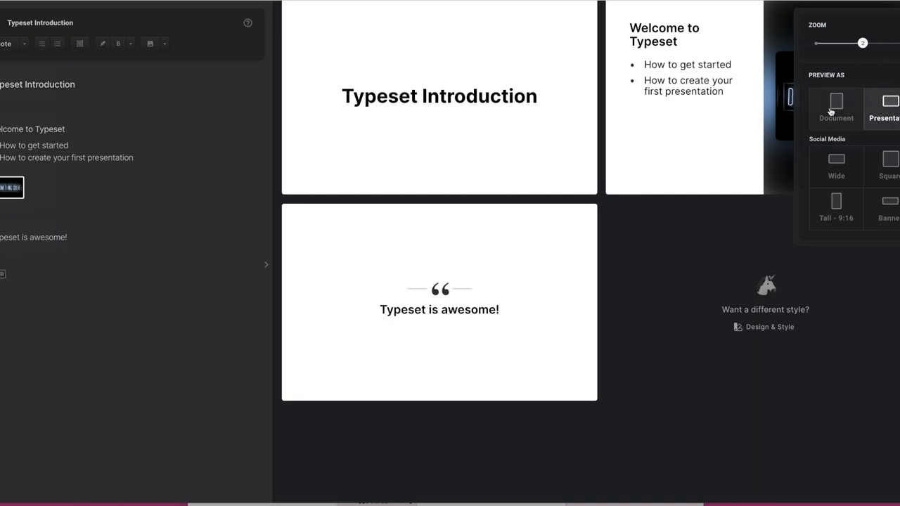
{"action": "left_click", "coordinate": [835, 106]}
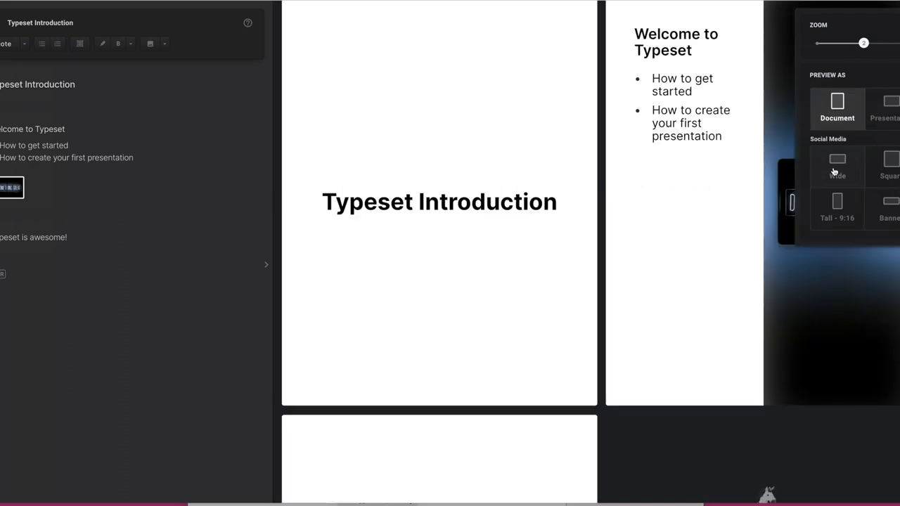
{"action": "left_click", "coordinate": [837, 161]}
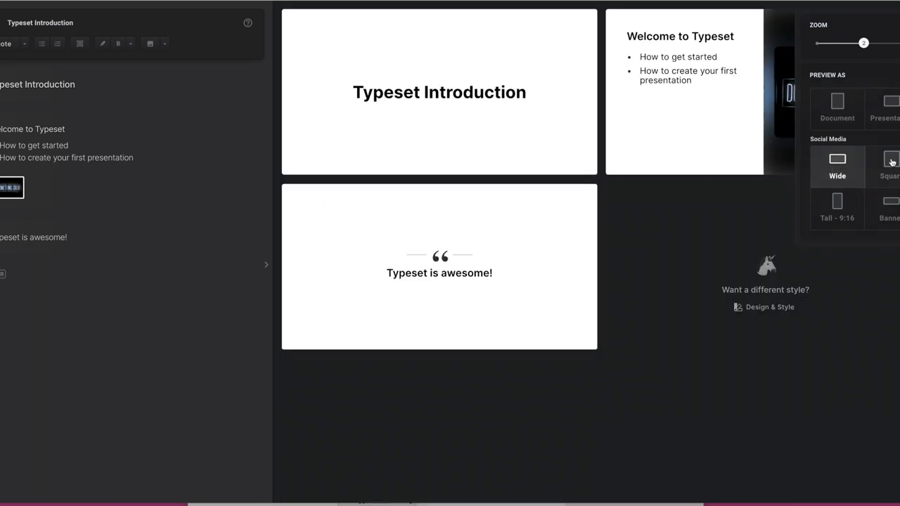
{"action": "left_click", "coordinate": [889, 166]}
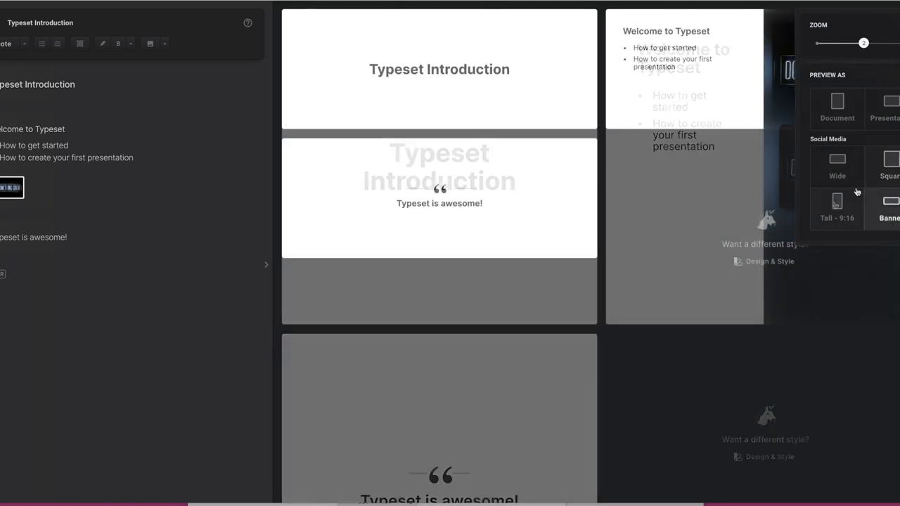
{"action": "left_click", "coordinate": [837, 204]}
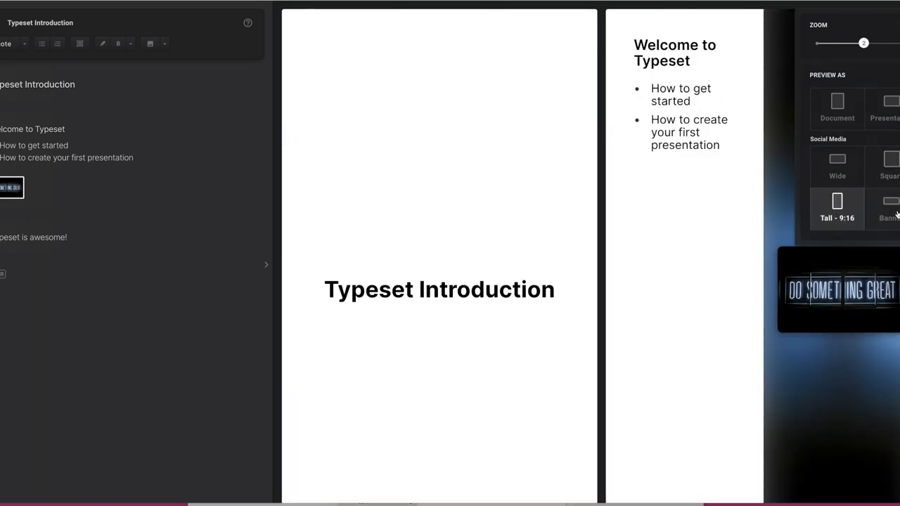
{"action": "left_click", "coordinate": [837, 106]}
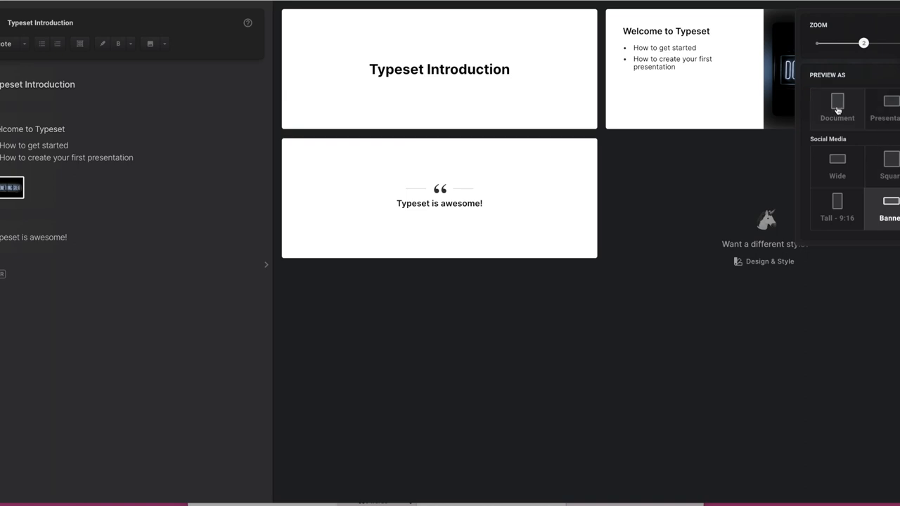
{"action": "left_click", "coordinate": [886, 106]}
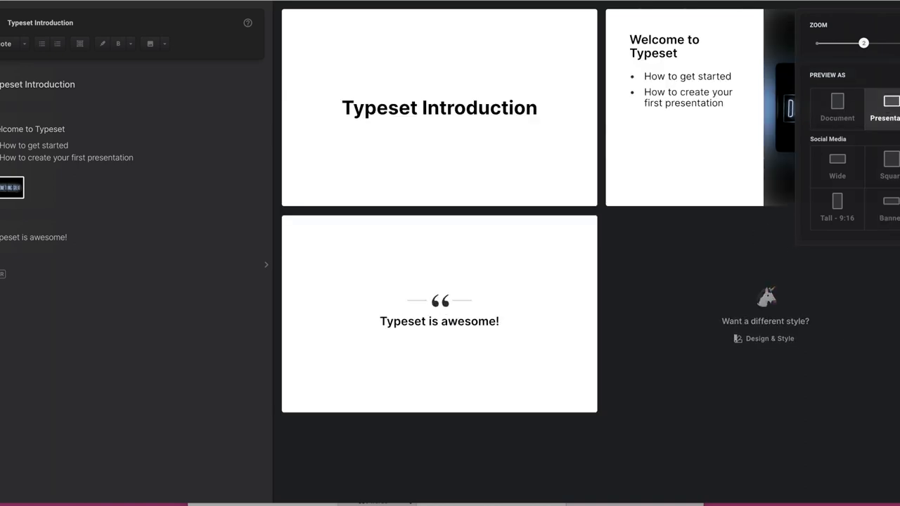
{"action": "left_click", "coordinate": [769, 338]}
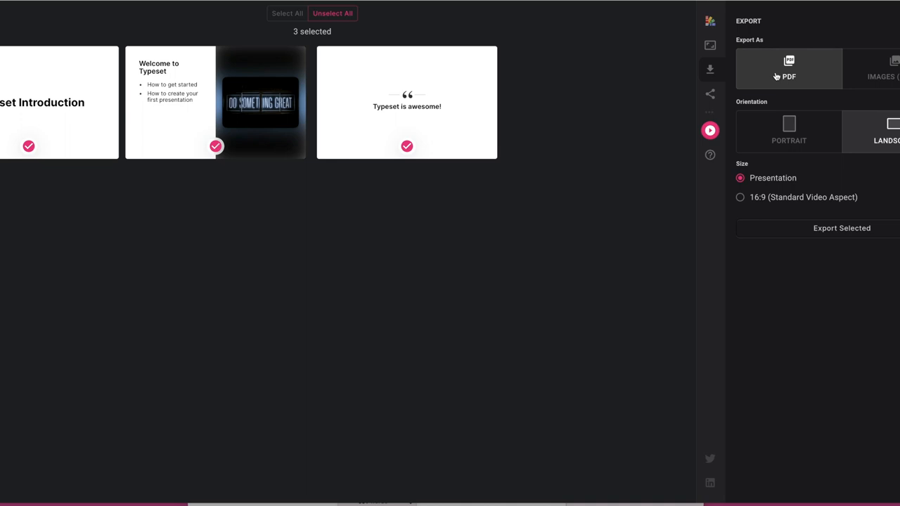
{"action": "mouse_move", "coordinate": [894, 71]}
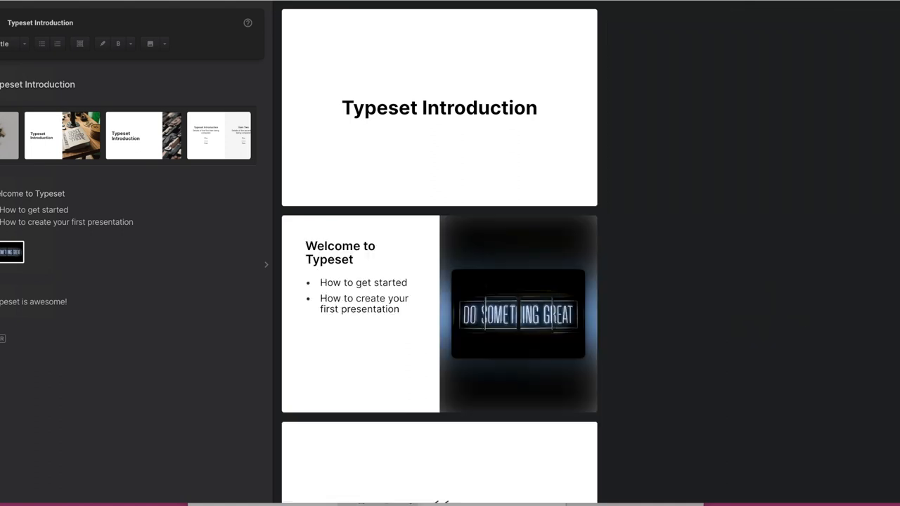
Step: Launch the deck as a full-screen presentation on the 'Typeset Introduction' slide
{"action": "left_click", "coordinate": [710, 93]}
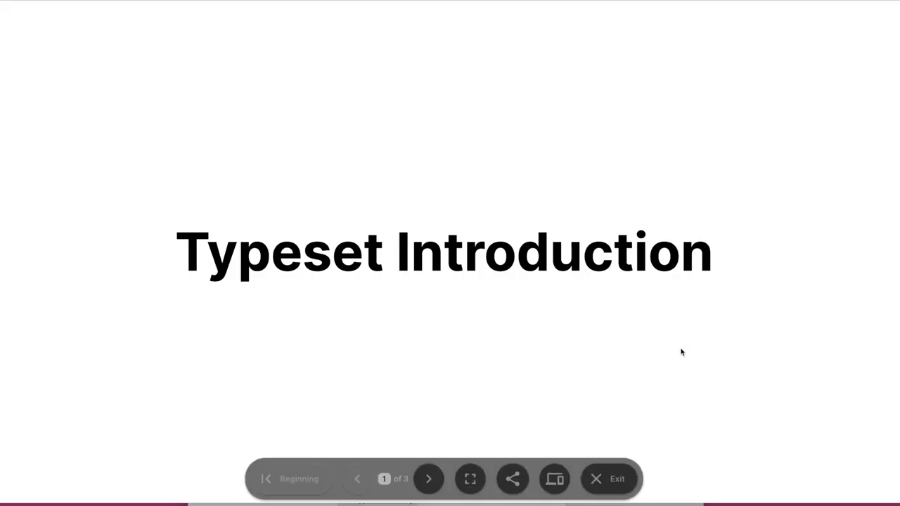
Step: Advance to the 'Welcome to Typeset' slide, then exit back to the editor
{"action": "left_click", "coordinate": [429, 479]}
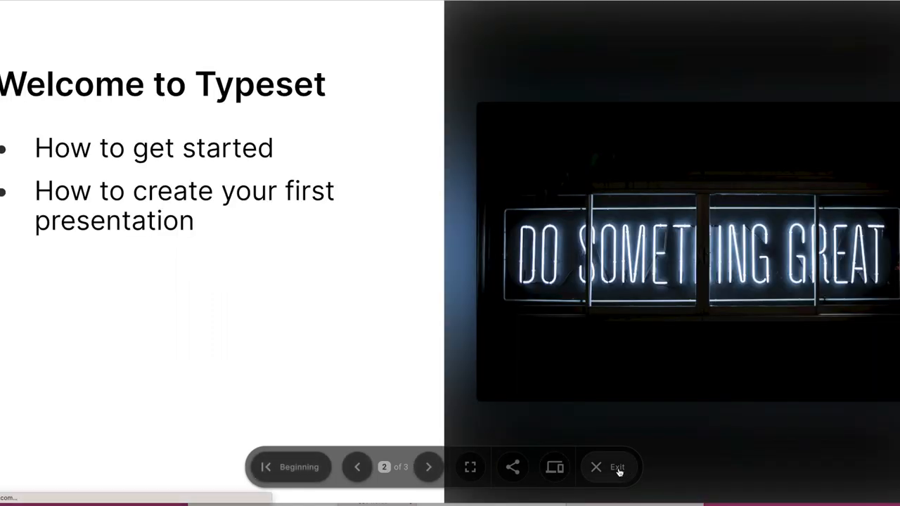
{"action": "left_click", "coordinate": [611, 467]}
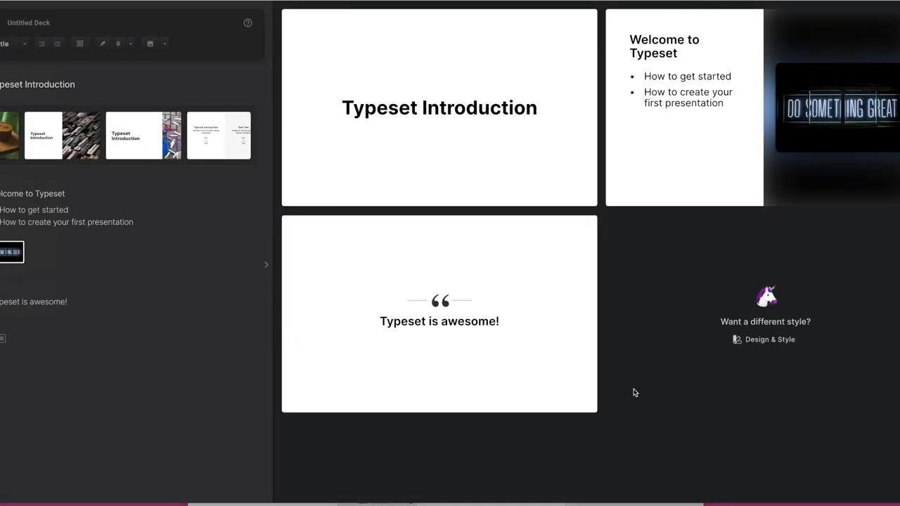